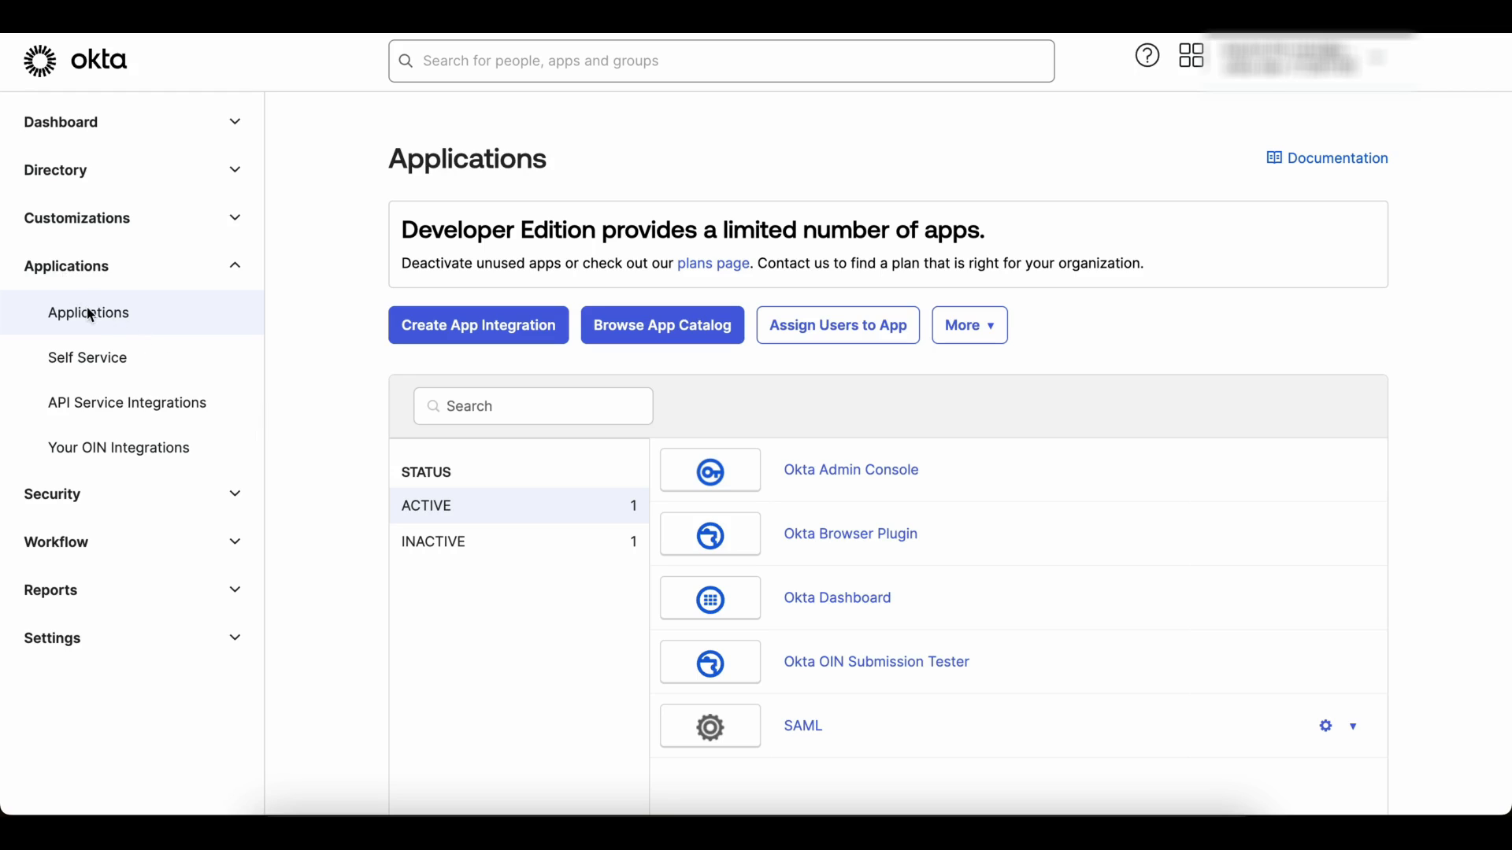
mouse_move(492, 330)
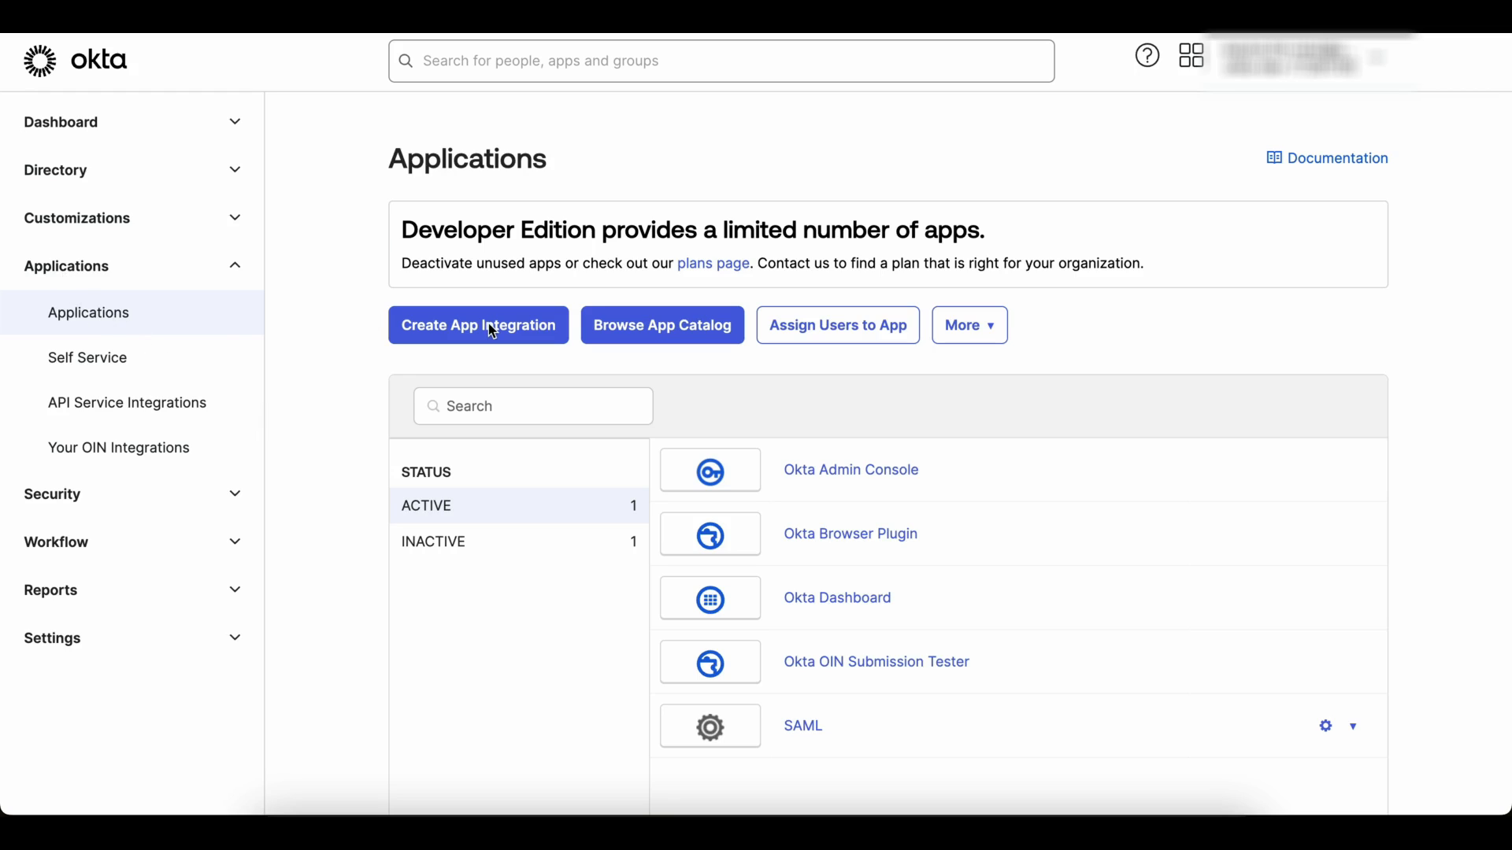
- Start a new app integration with SAML 2.0 as the sign-in method and continue to general settings
click(477, 324)
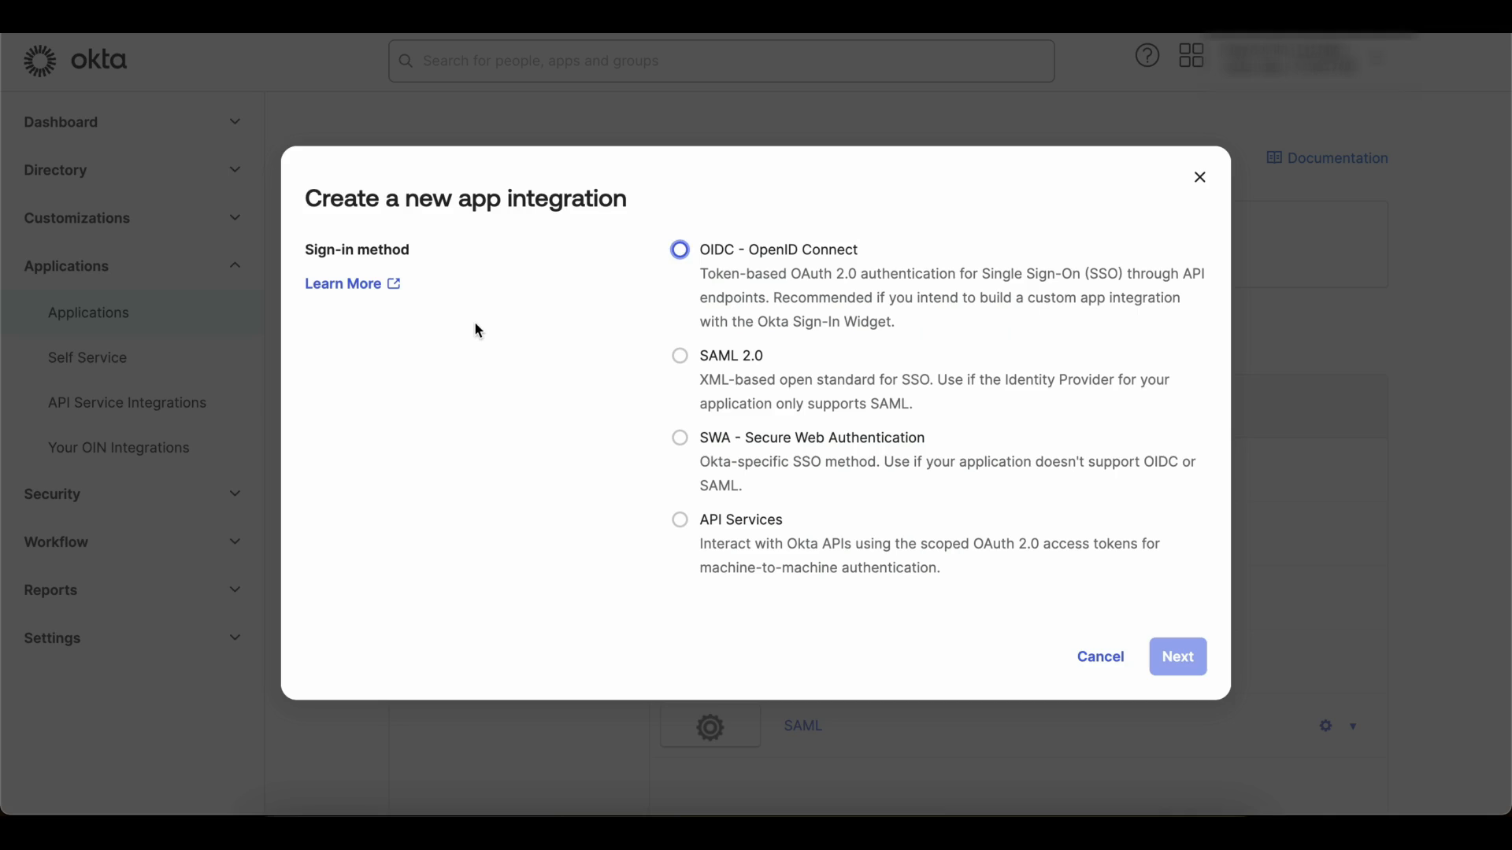
click(680, 356)
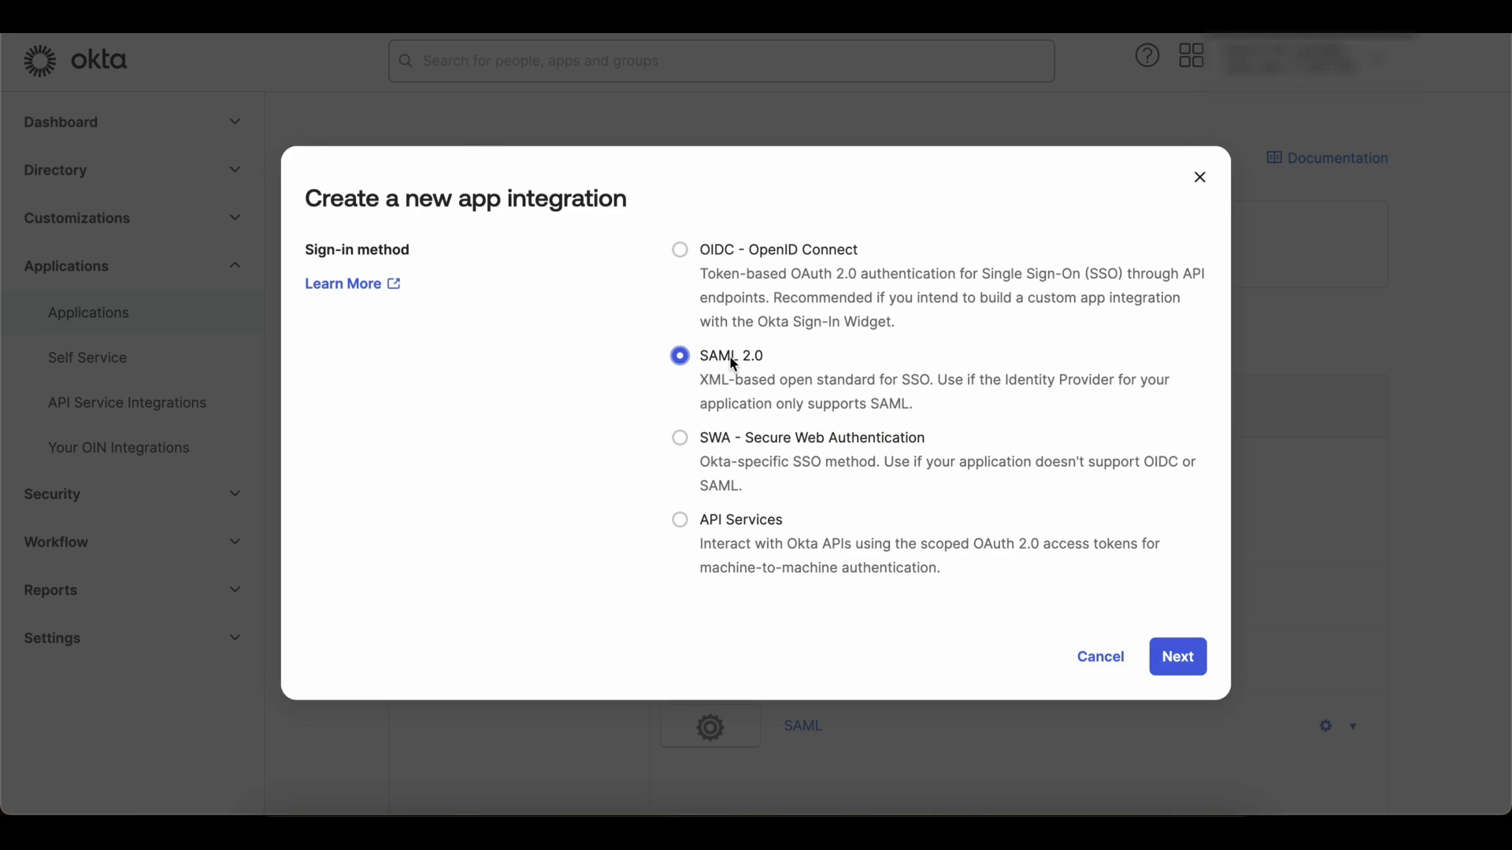
click(1176, 657)
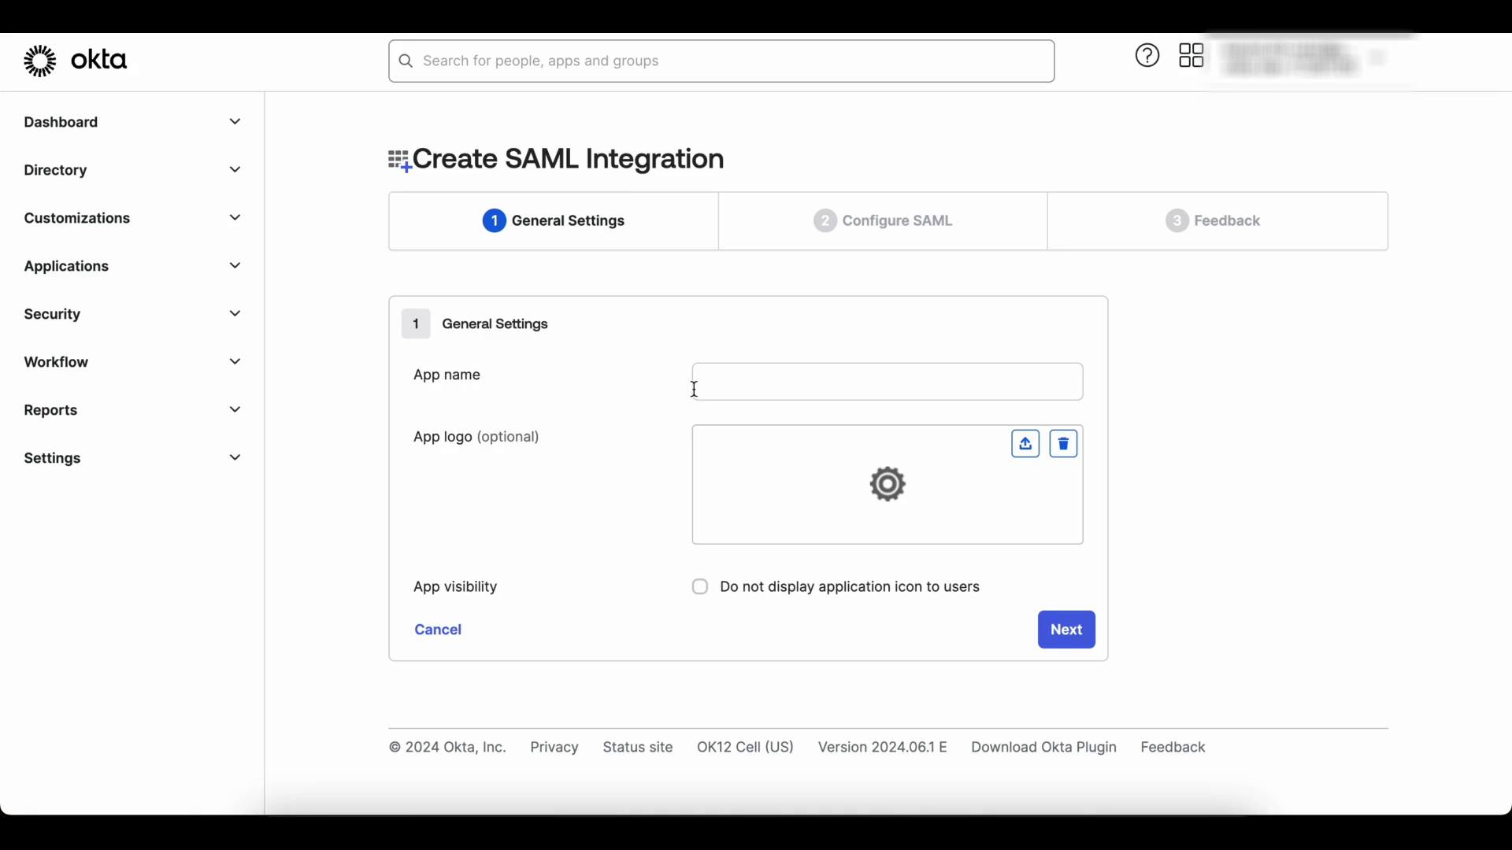
- Name the app oktasamltest and continue to the Configure SAML step
text(oktas)
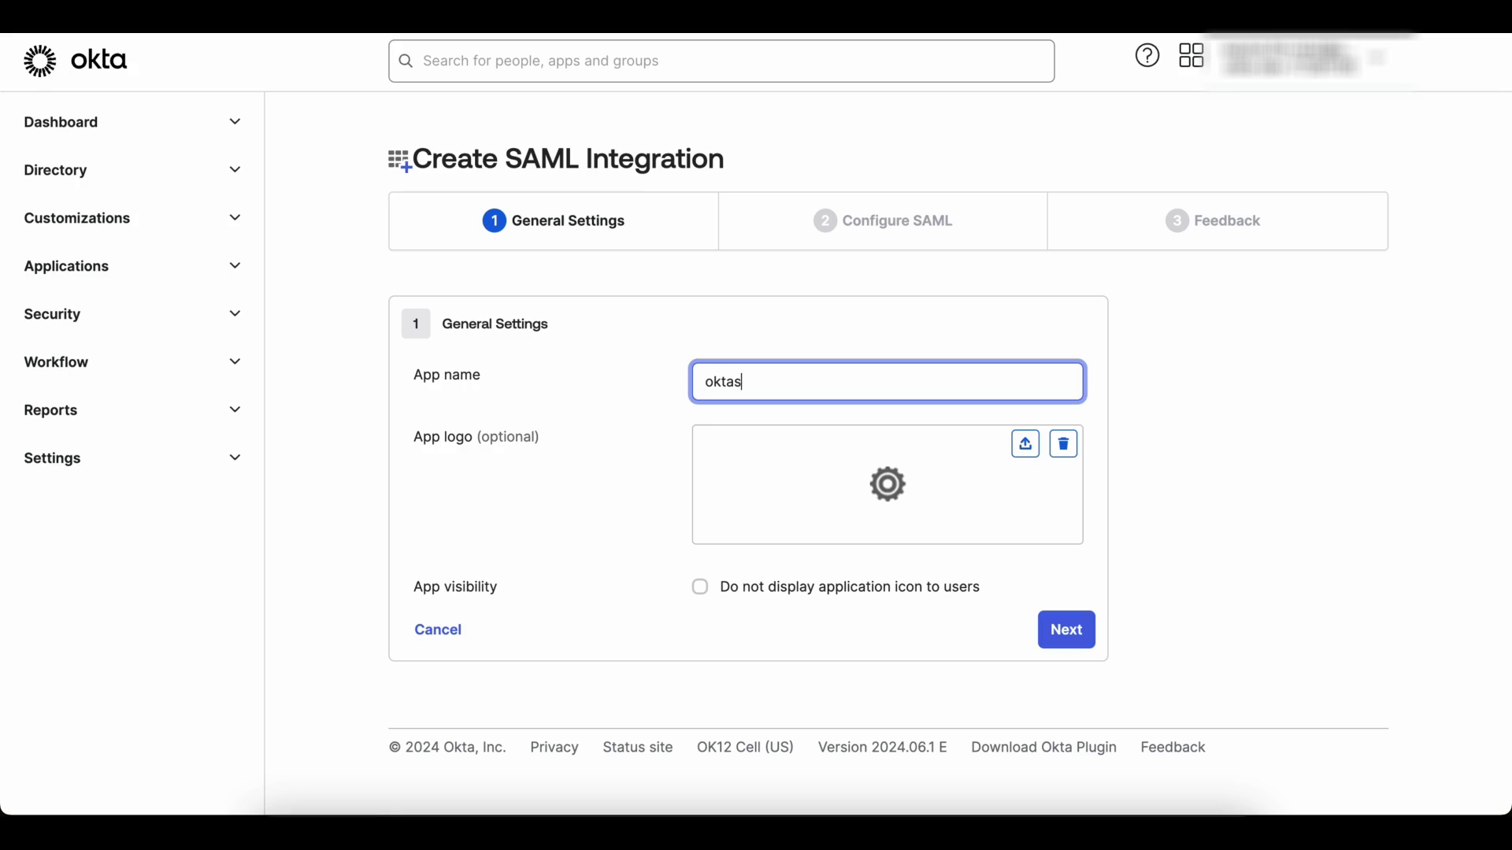
text(amltest)
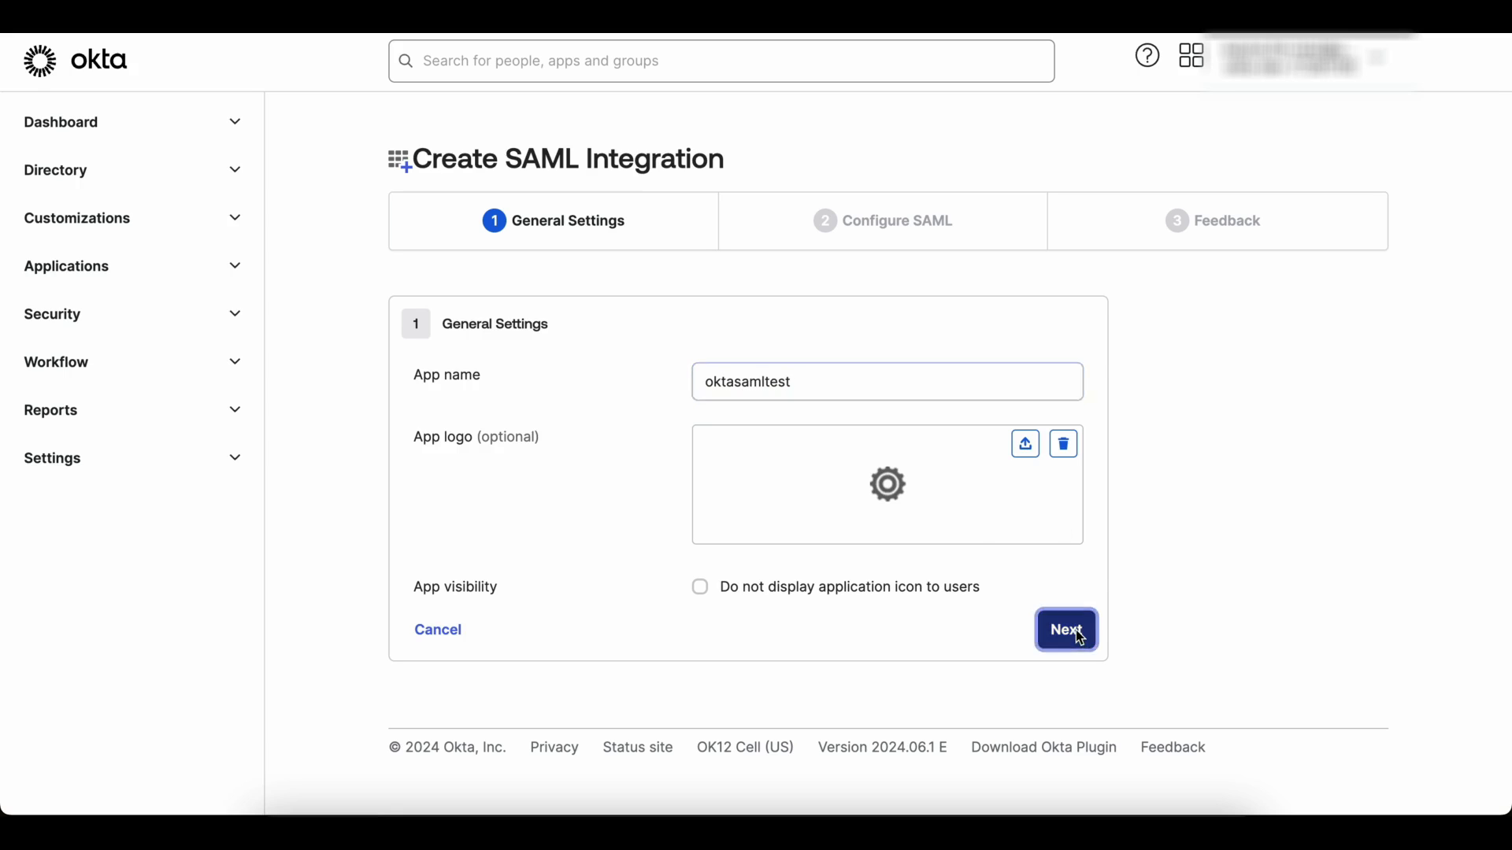
click(1067, 630)
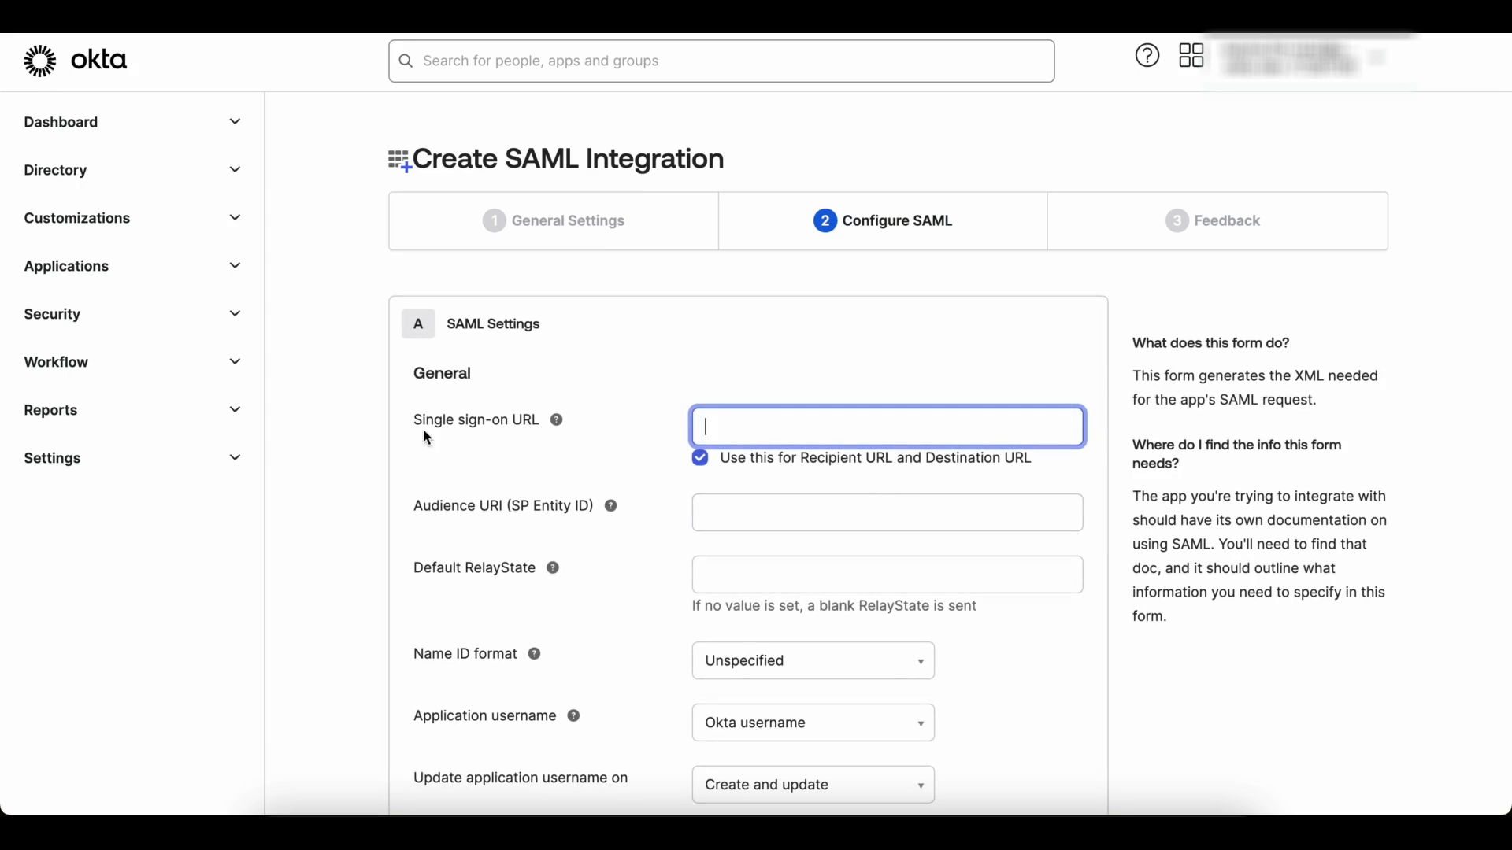
mouse_move(471, 441)
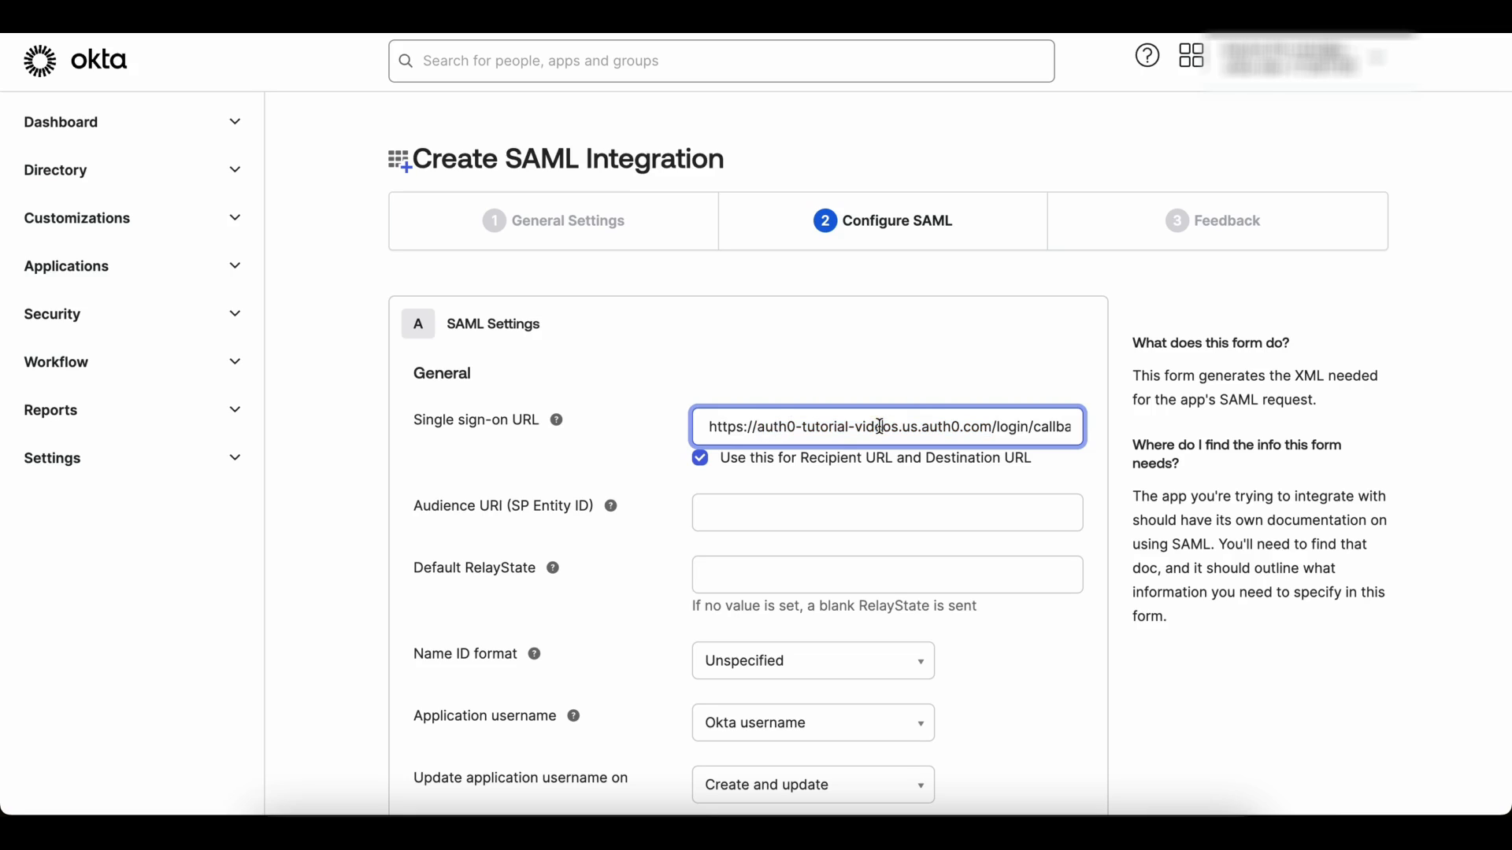
- Complete the Single sign-on URL with the Auth0 callback ending in connection=oktasamltest
text(connection=oktasamltest)
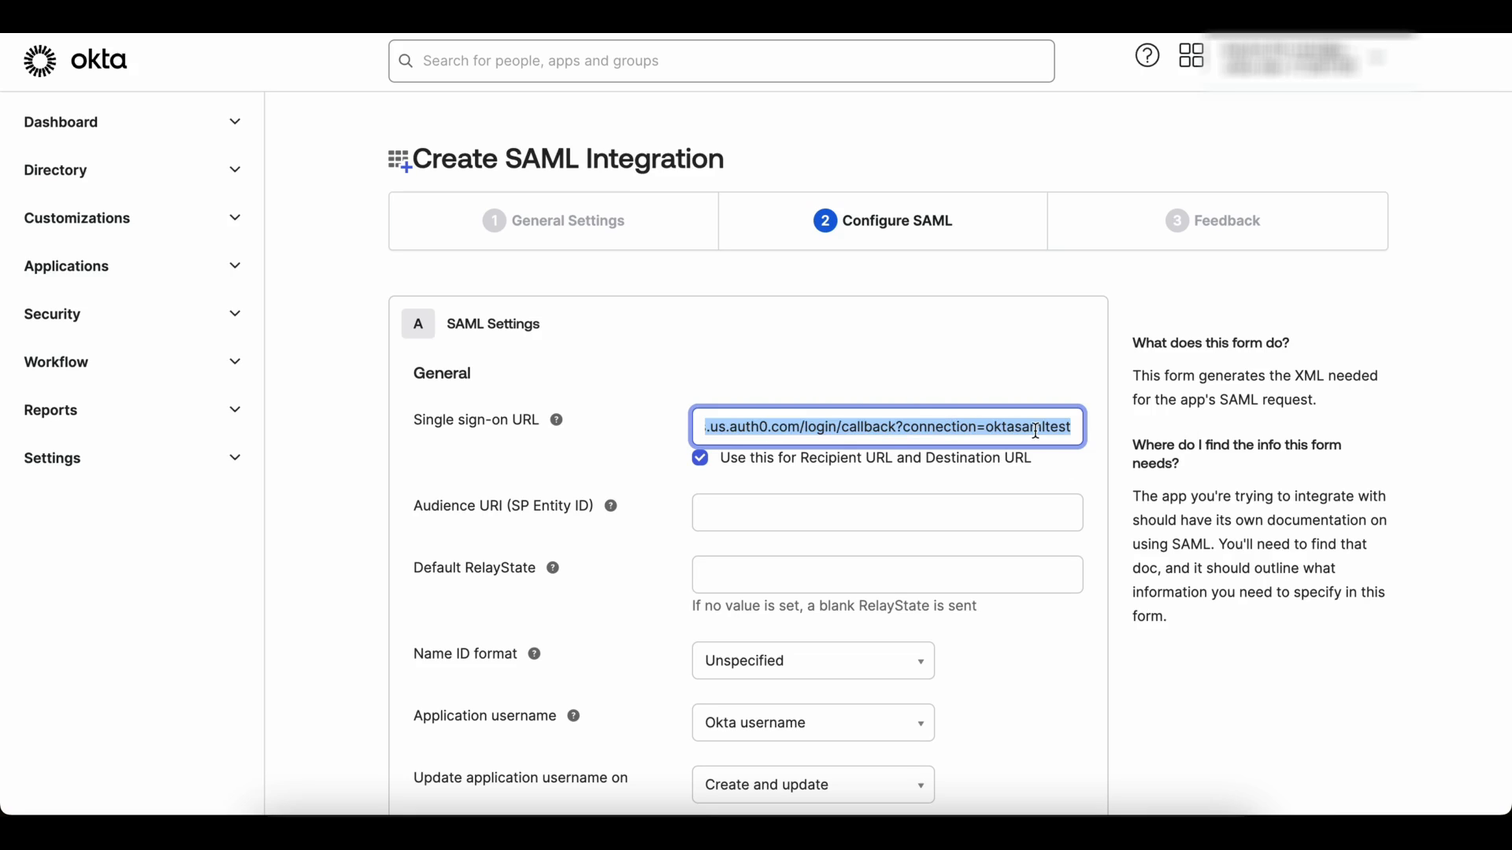
double_click(1036, 426)
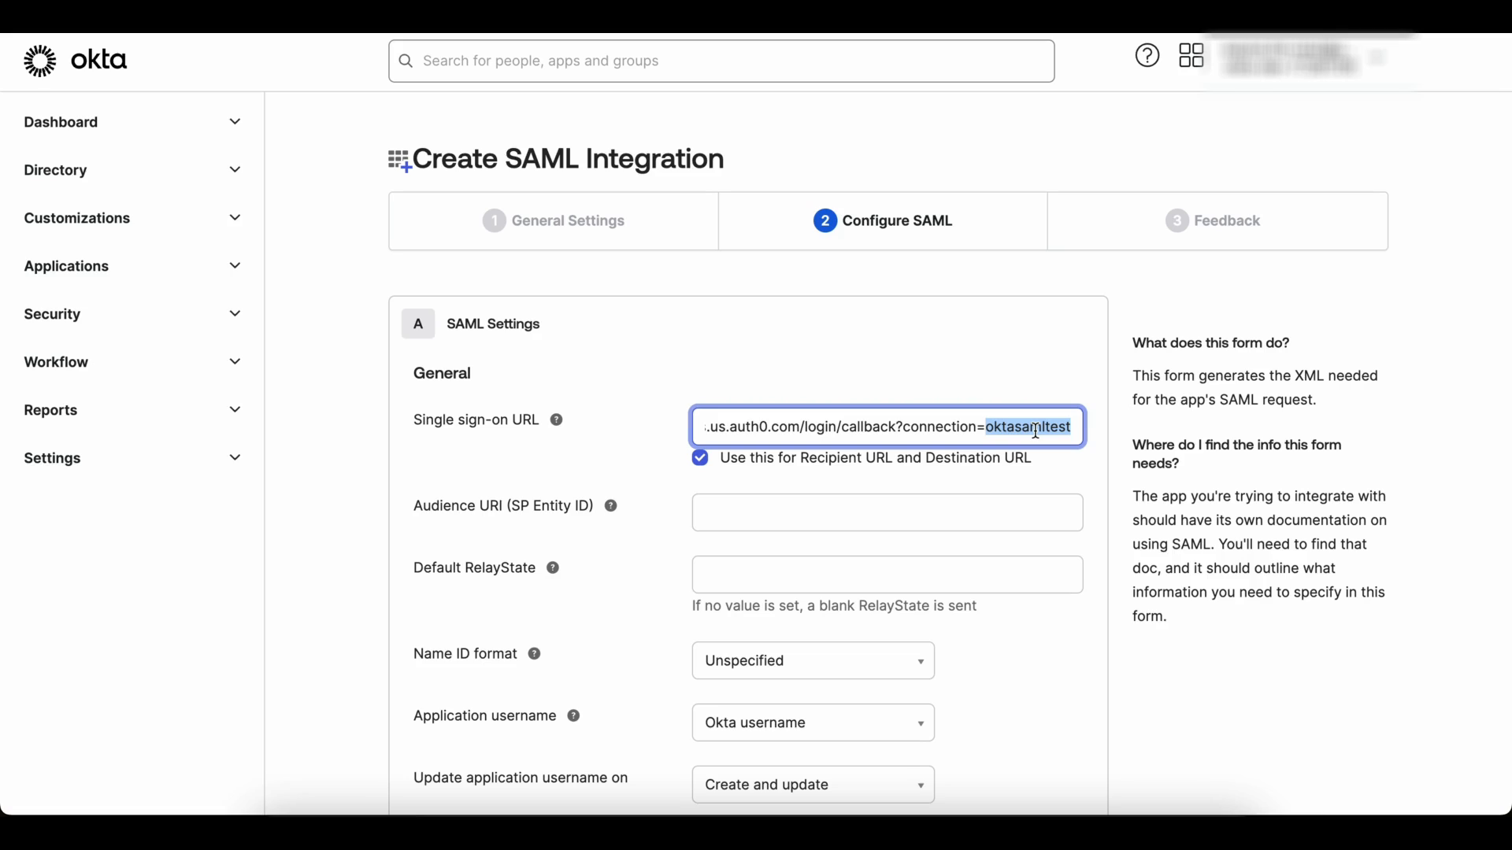
mouse_move(1040, 399)
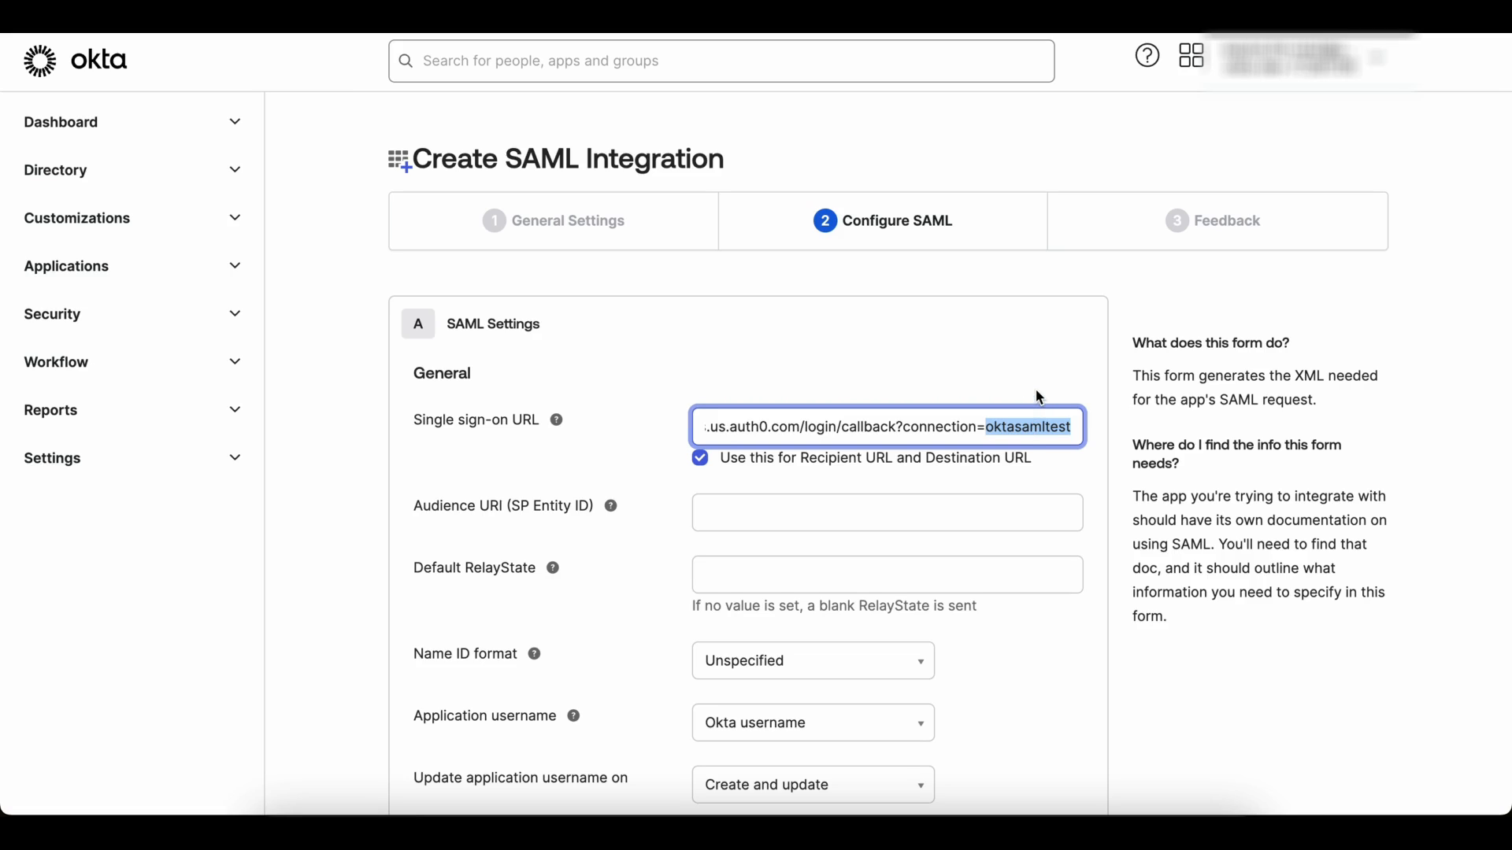
mouse_move(1010, 409)
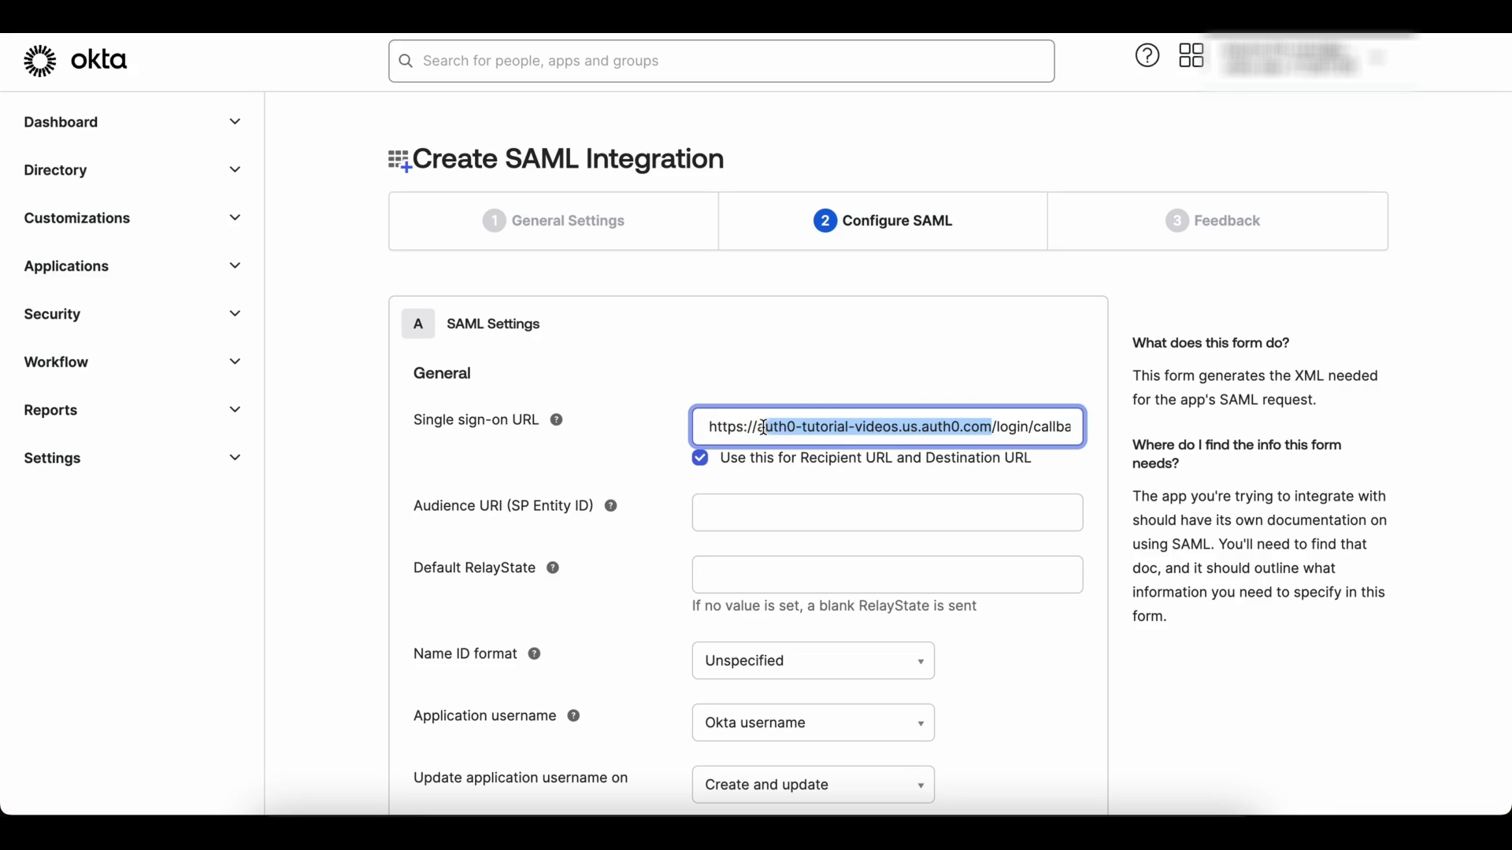
click(885, 511)
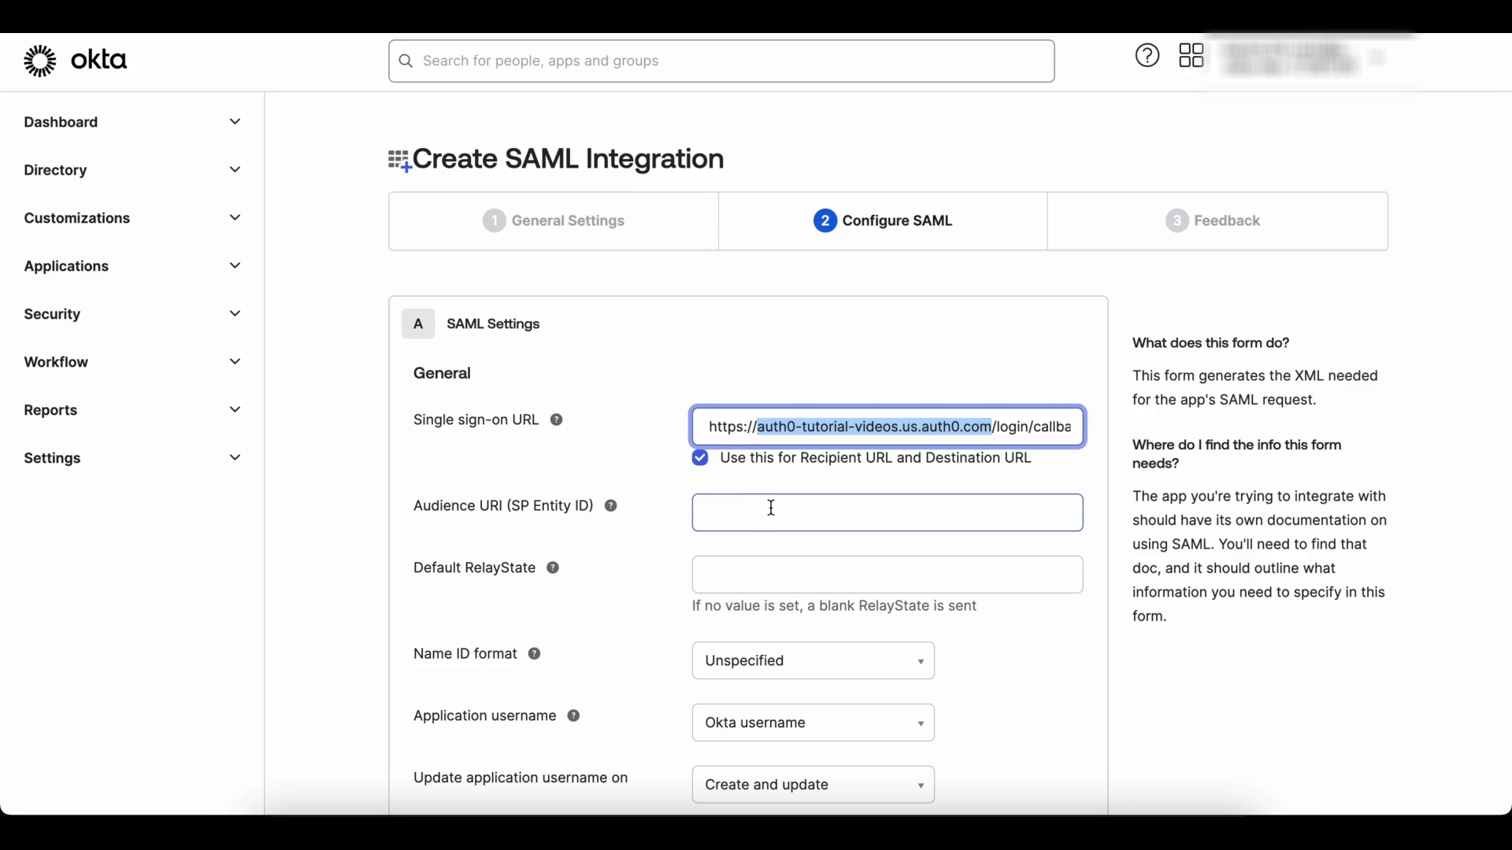
- Enter Audience URI urn:auth0:auth0-tutorial-videos:oktasamltest and finish creating the app
click(885, 511)
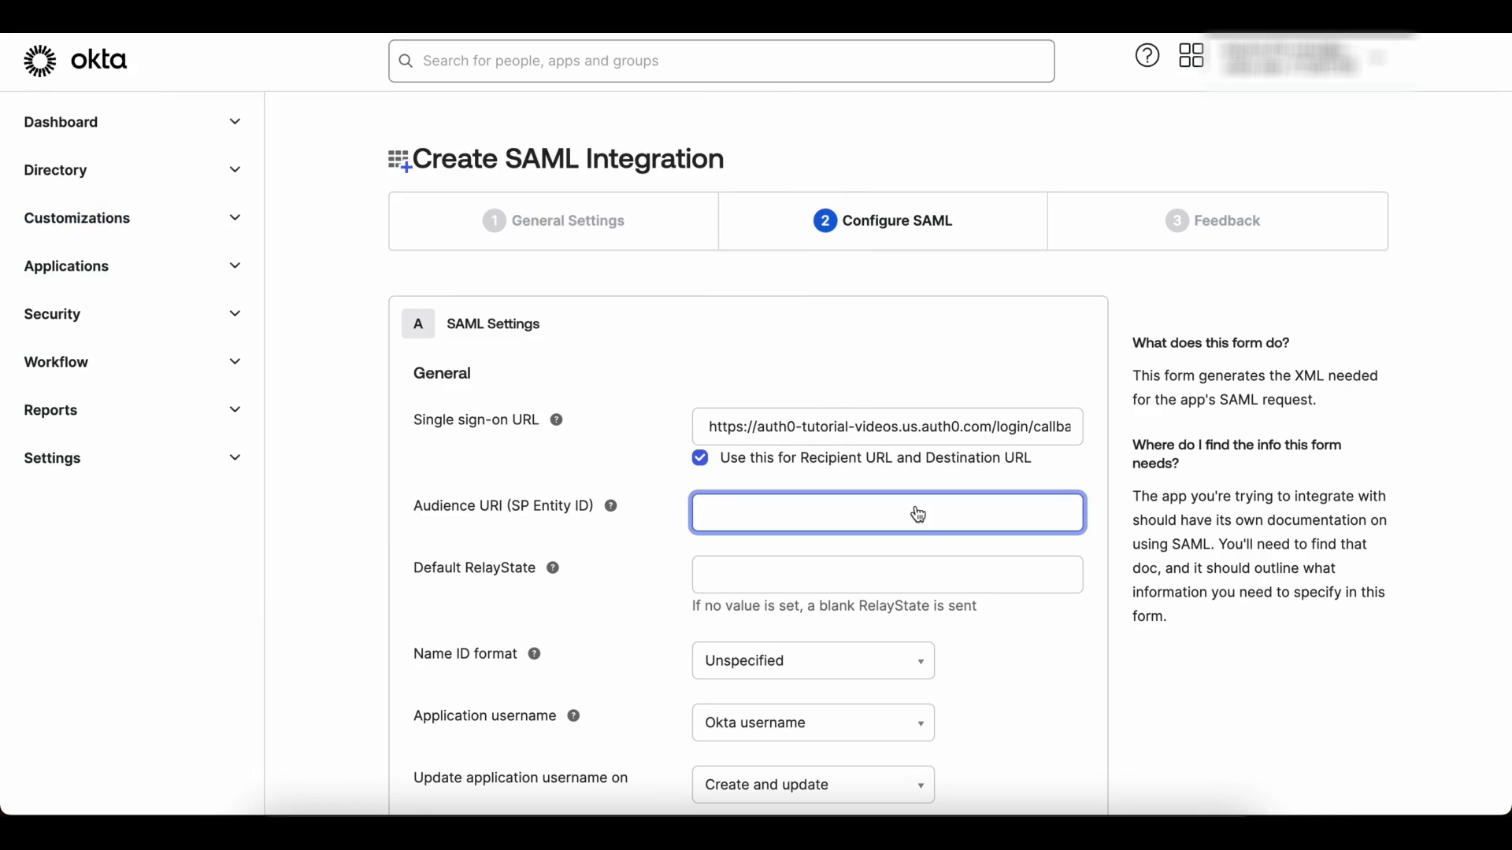
text(urn:auth0:auth0-tutorial-videos:oktasamltest)
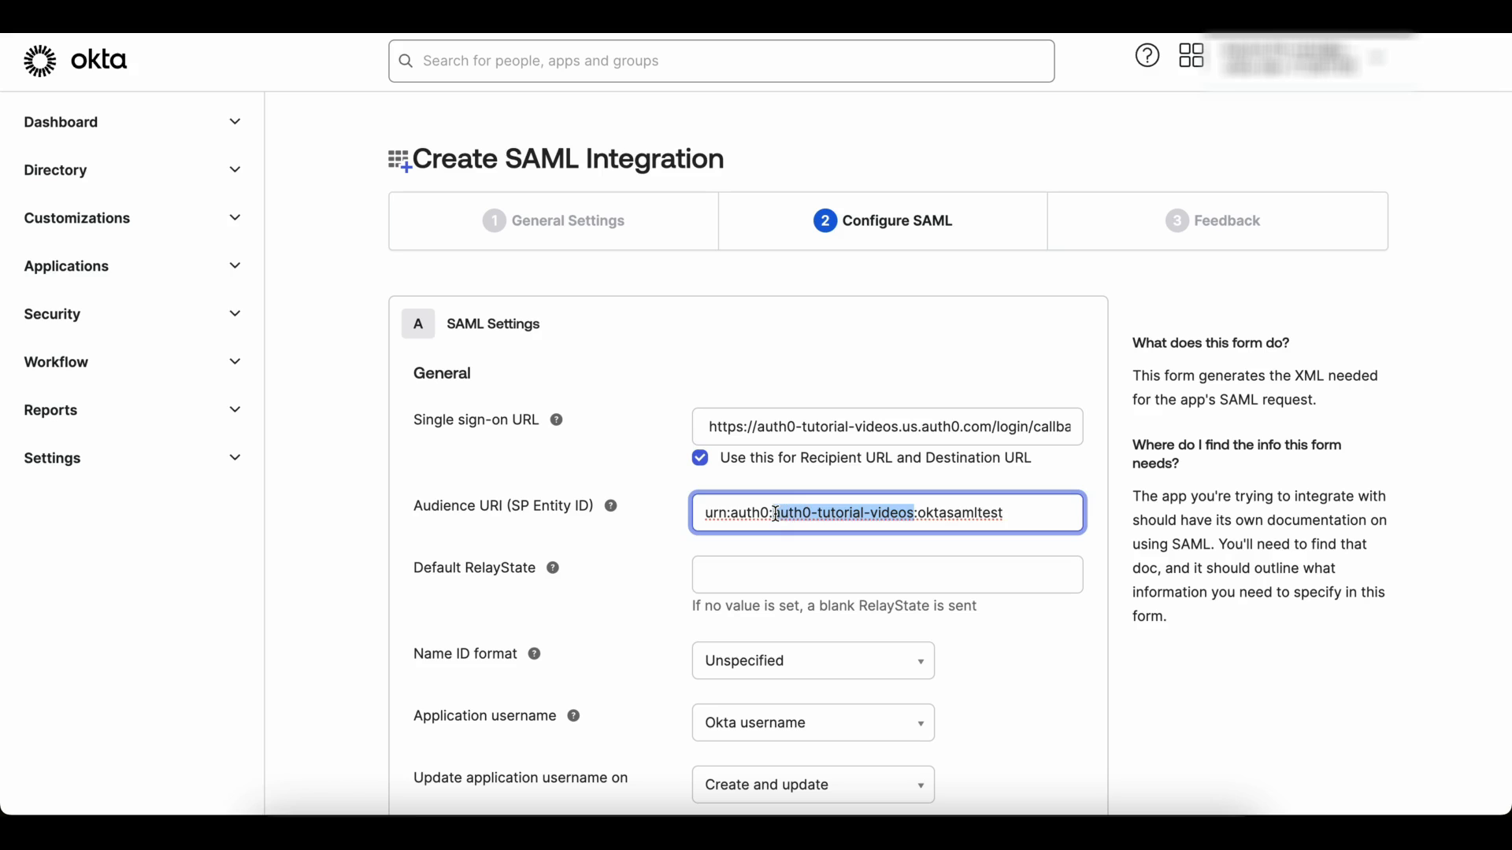
scroll(down, 3)
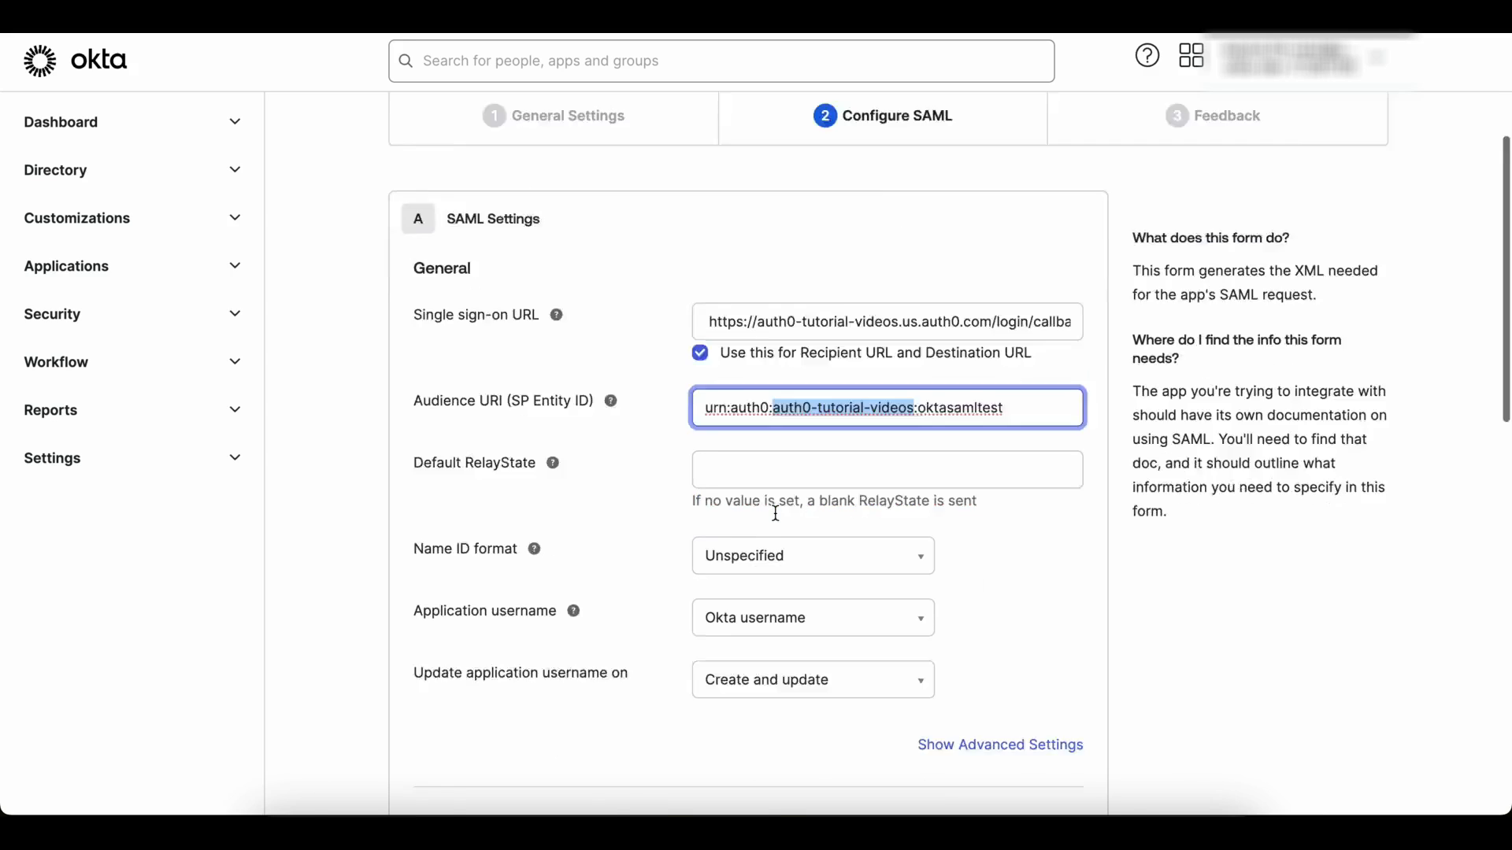
scroll(down, 3)
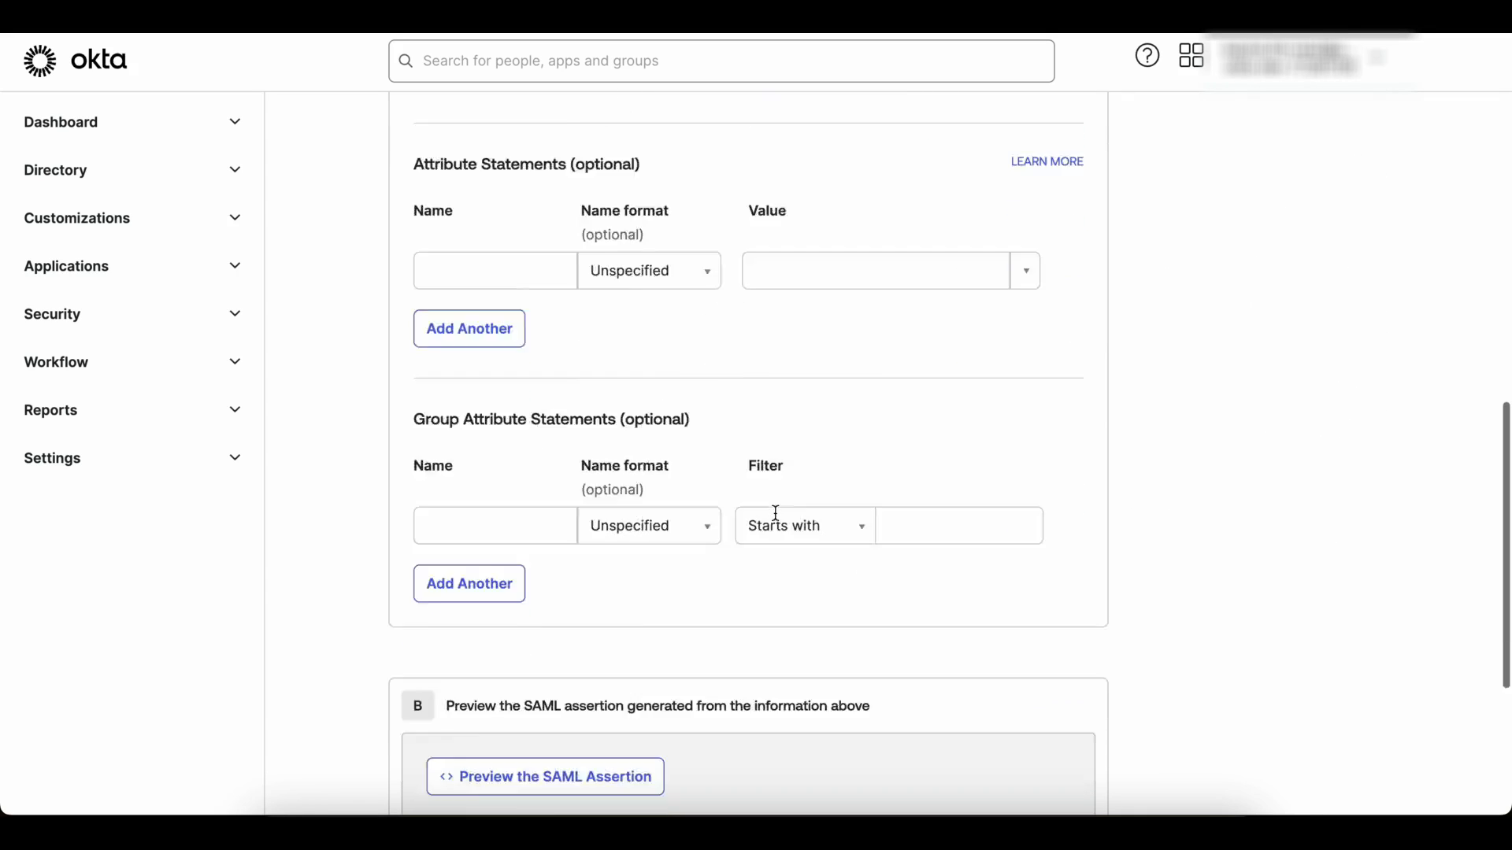
scroll(down, 3)
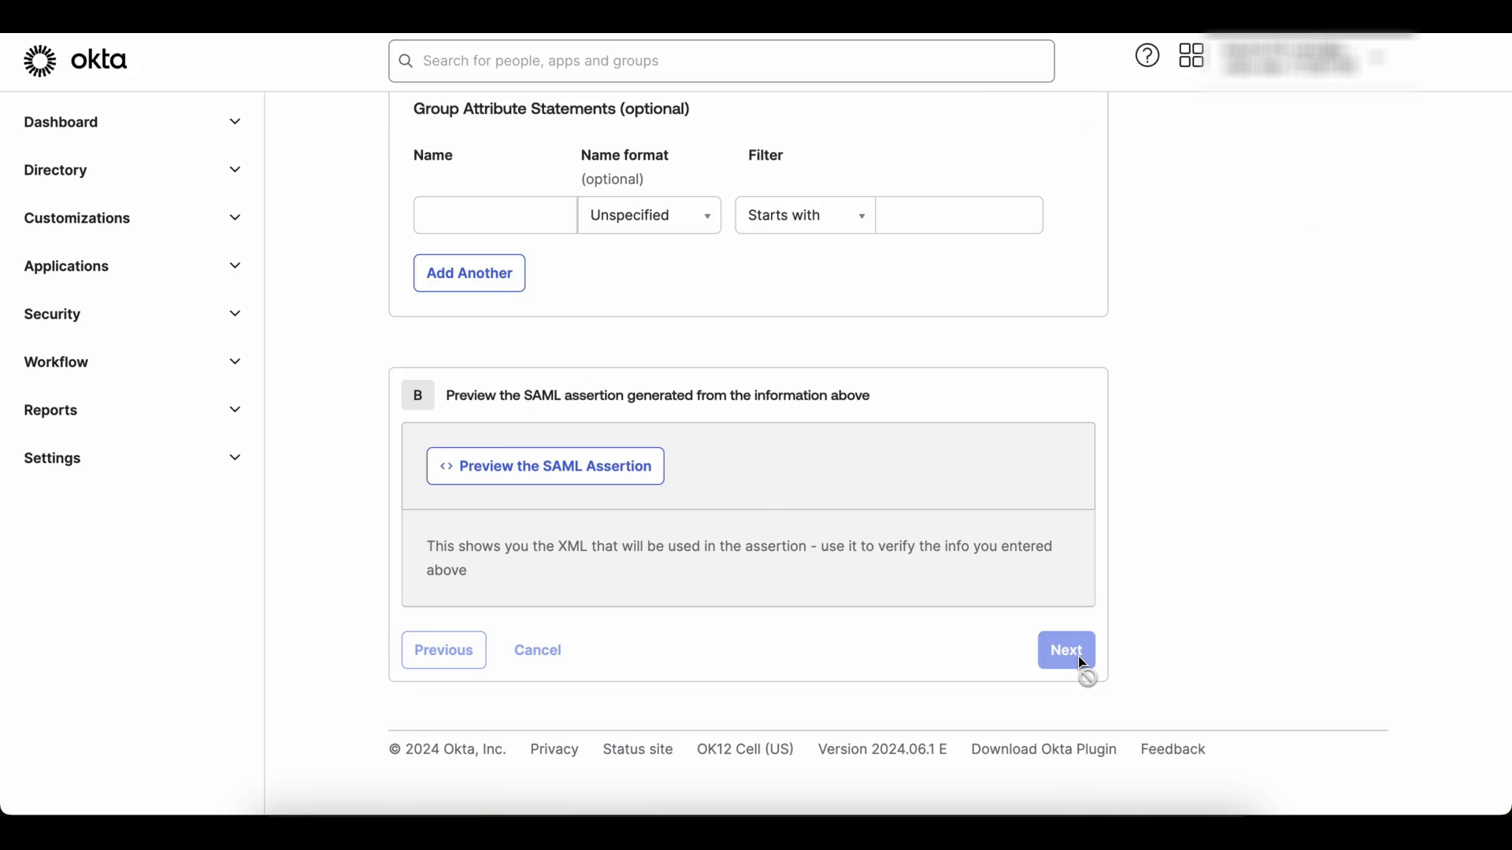
click(1064, 651)
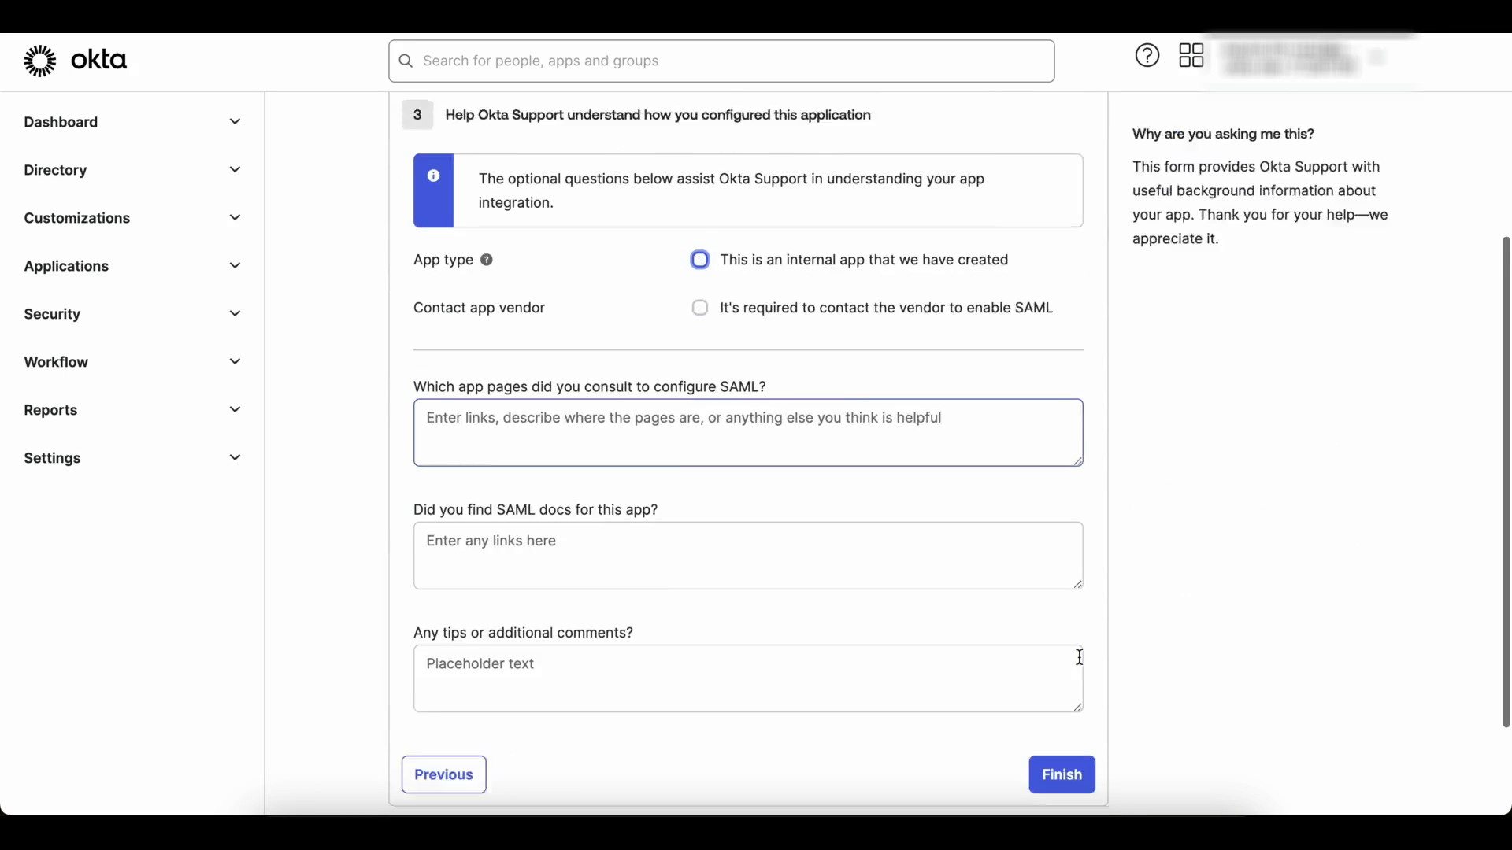
scroll(down, 3)
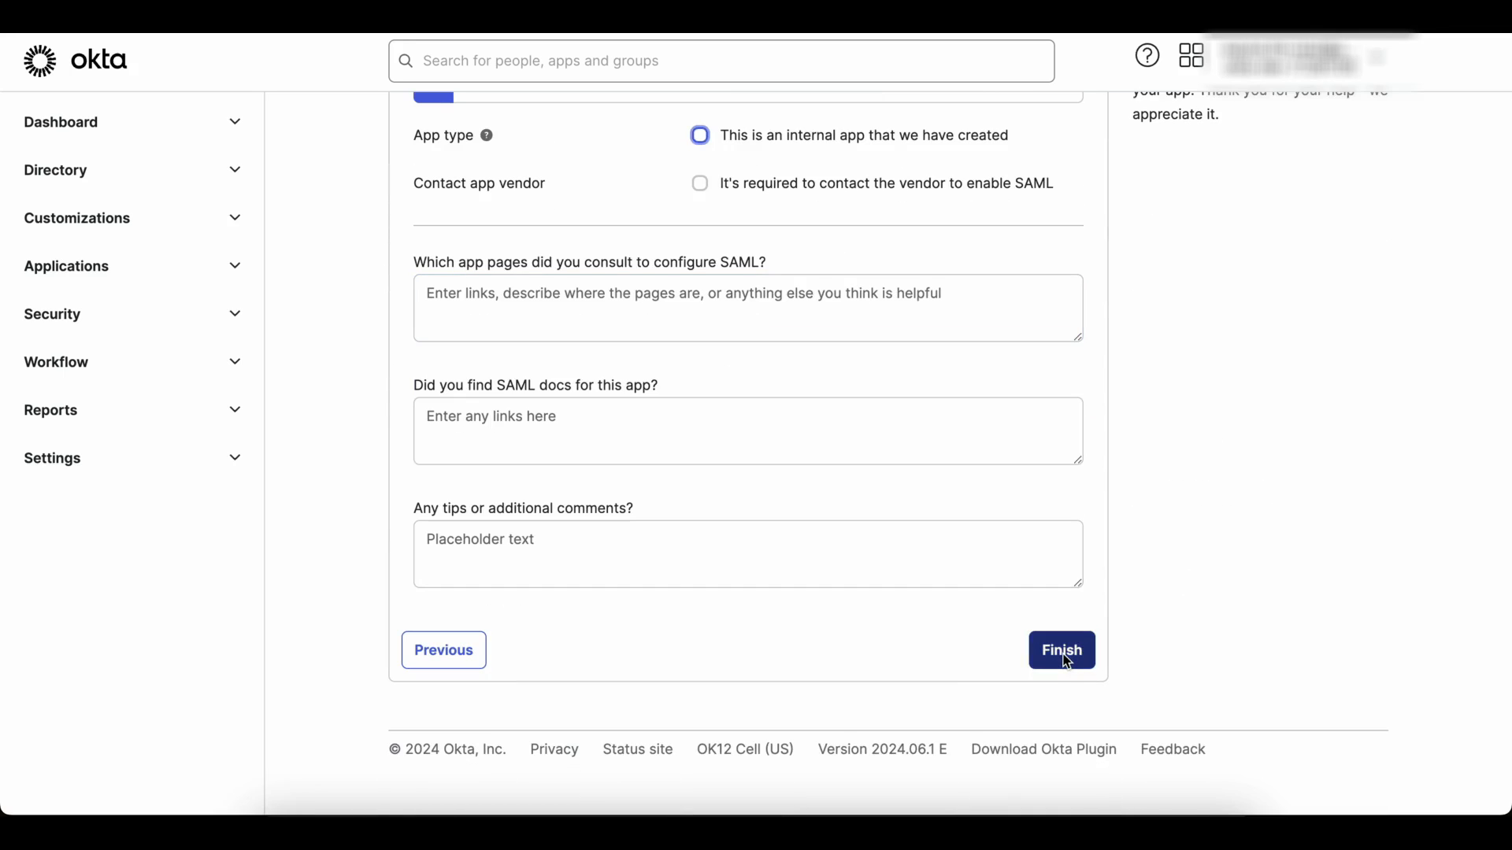
click(1060, 650)
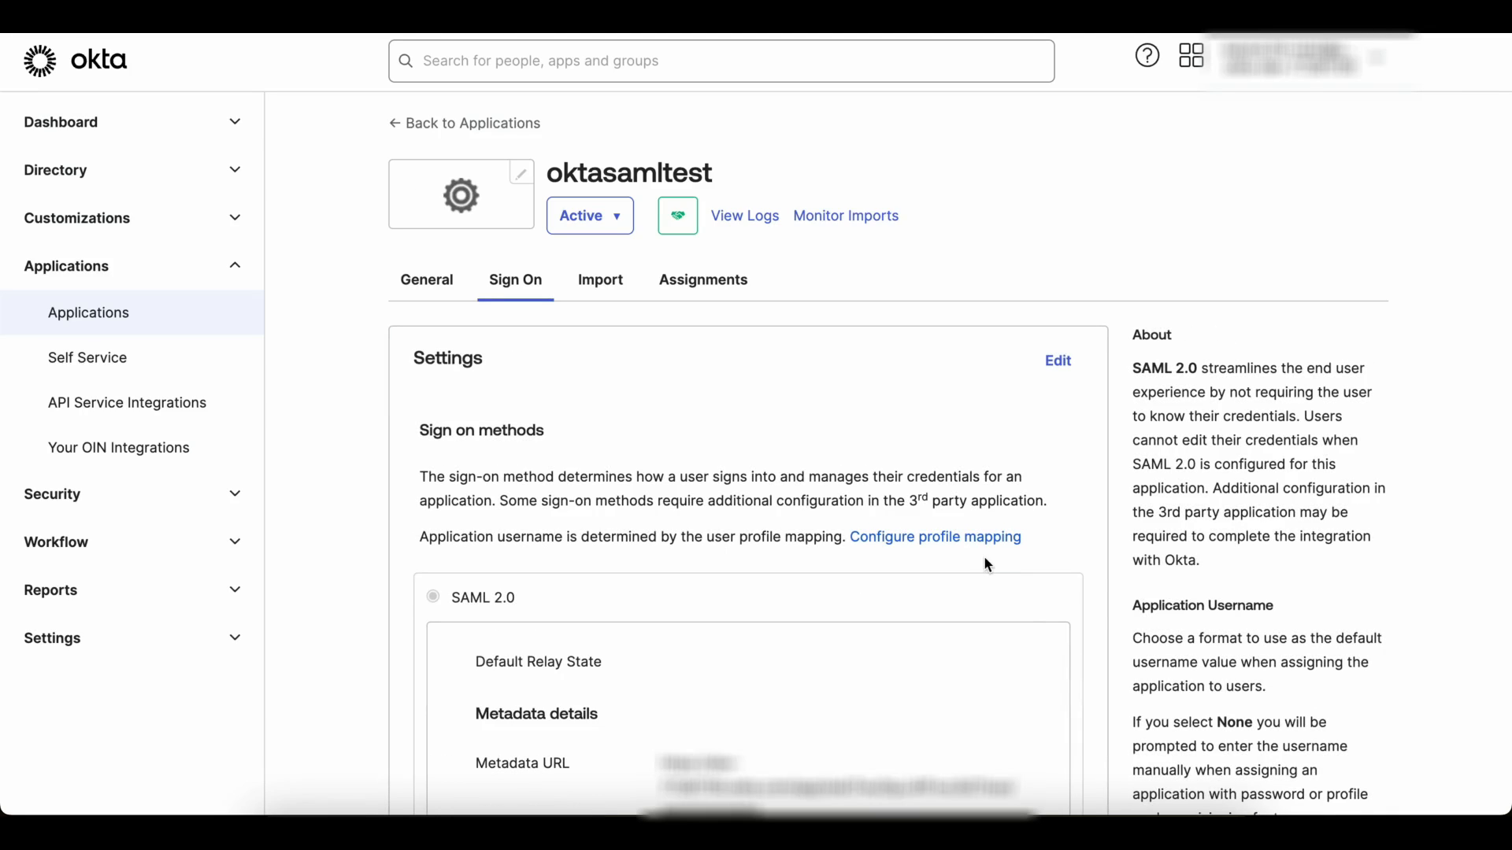
mouse_move(976, 529)
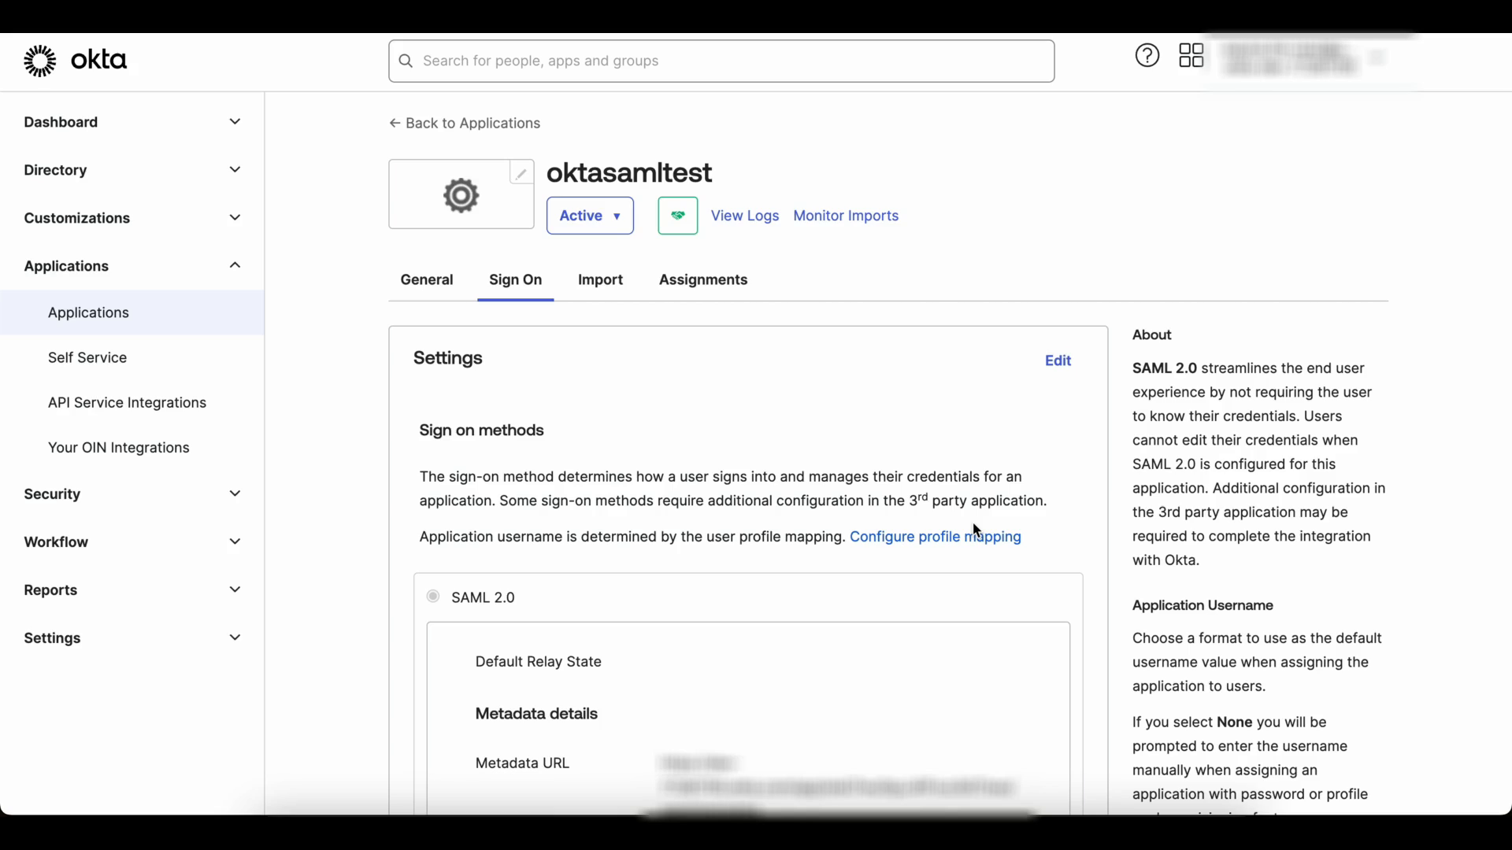
mouse_move(1213, 481)
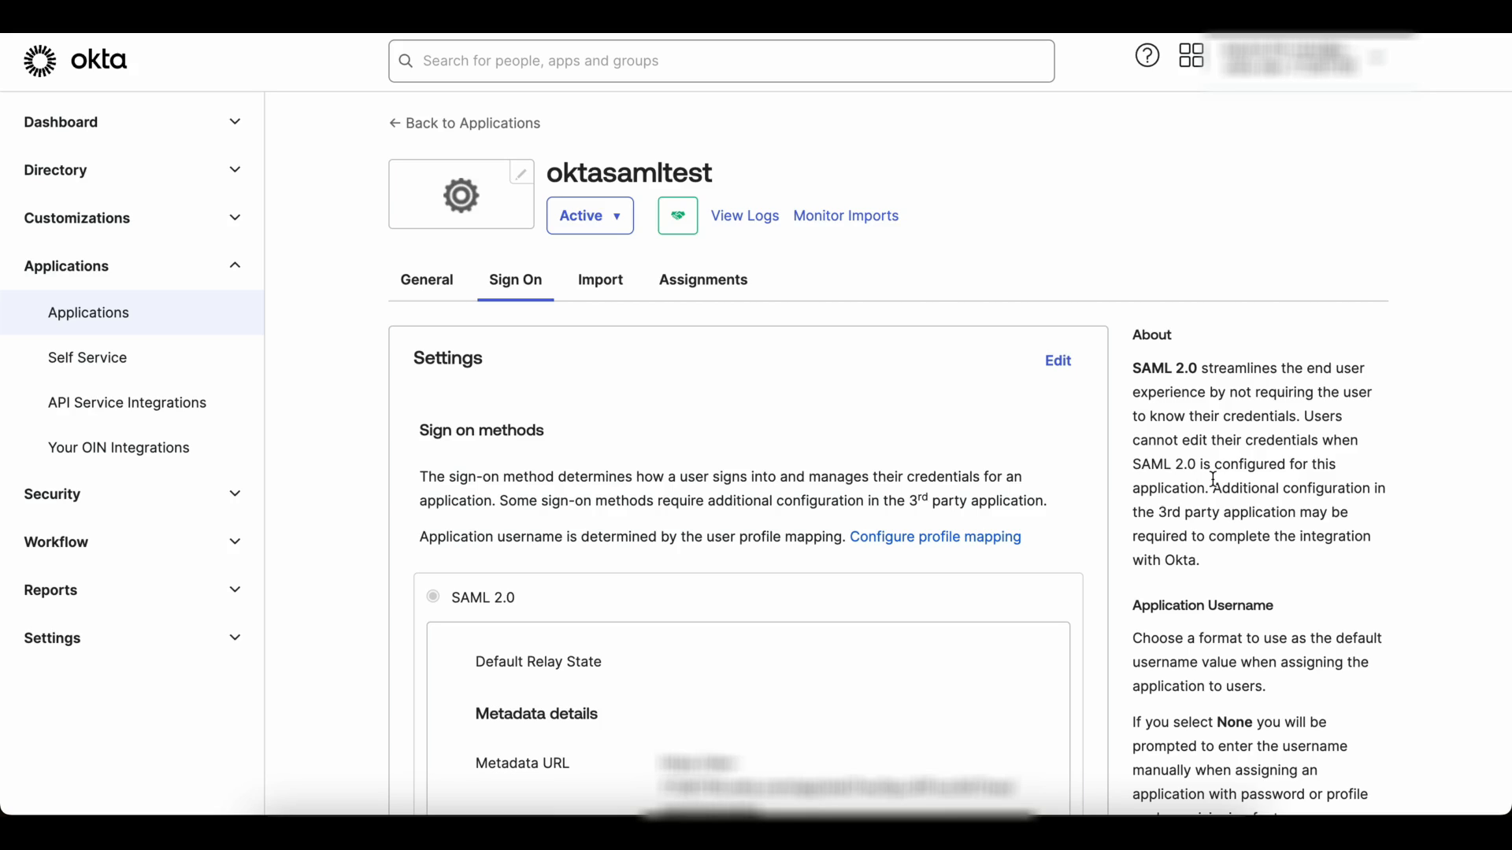
- View the app's SAML setup instructions and switch to its Assignments list
scroll(down, 3)
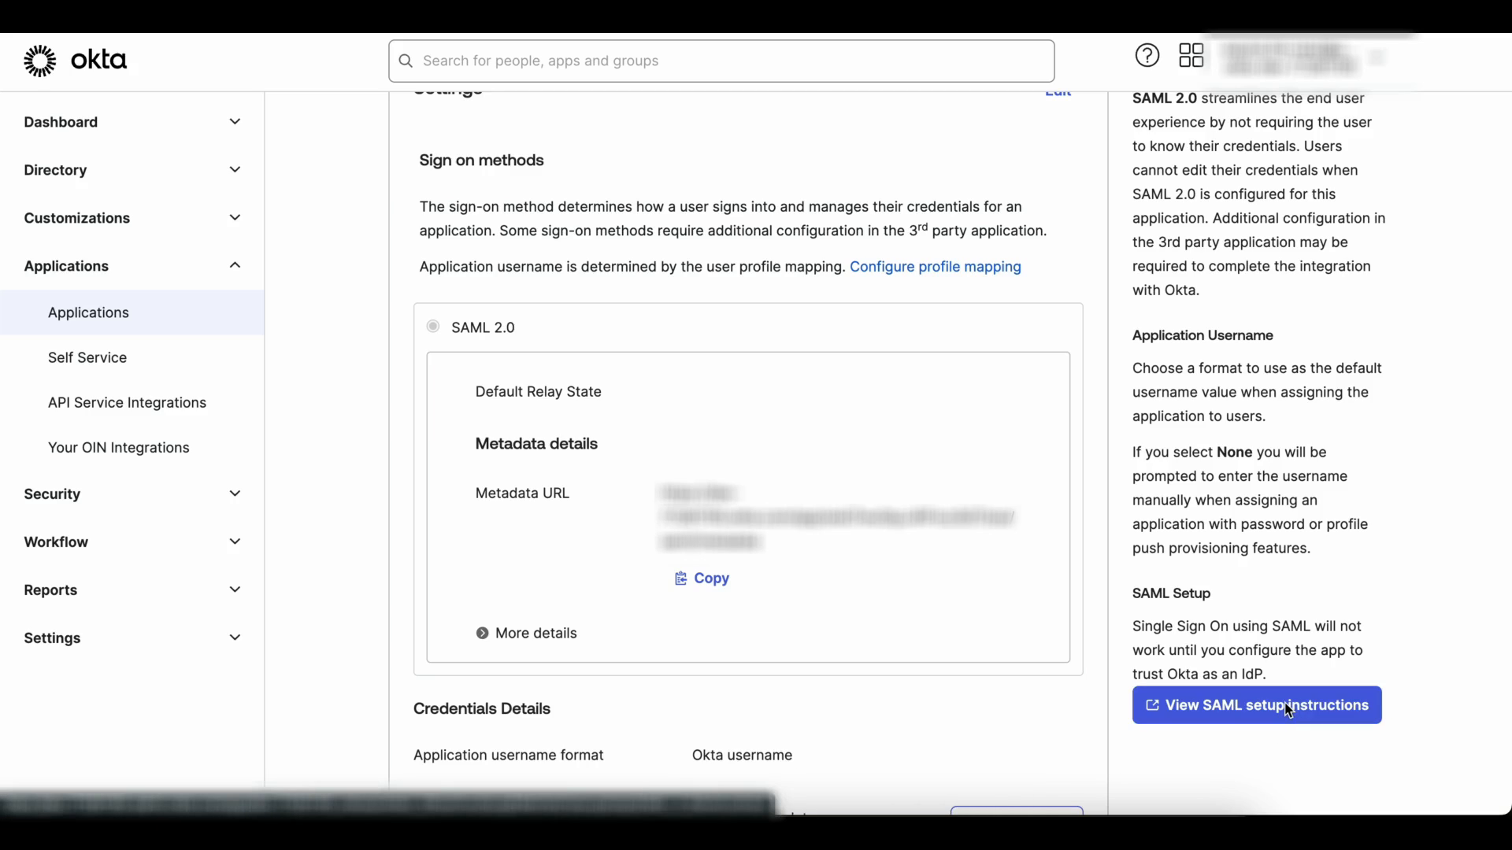
click(1255, 705)
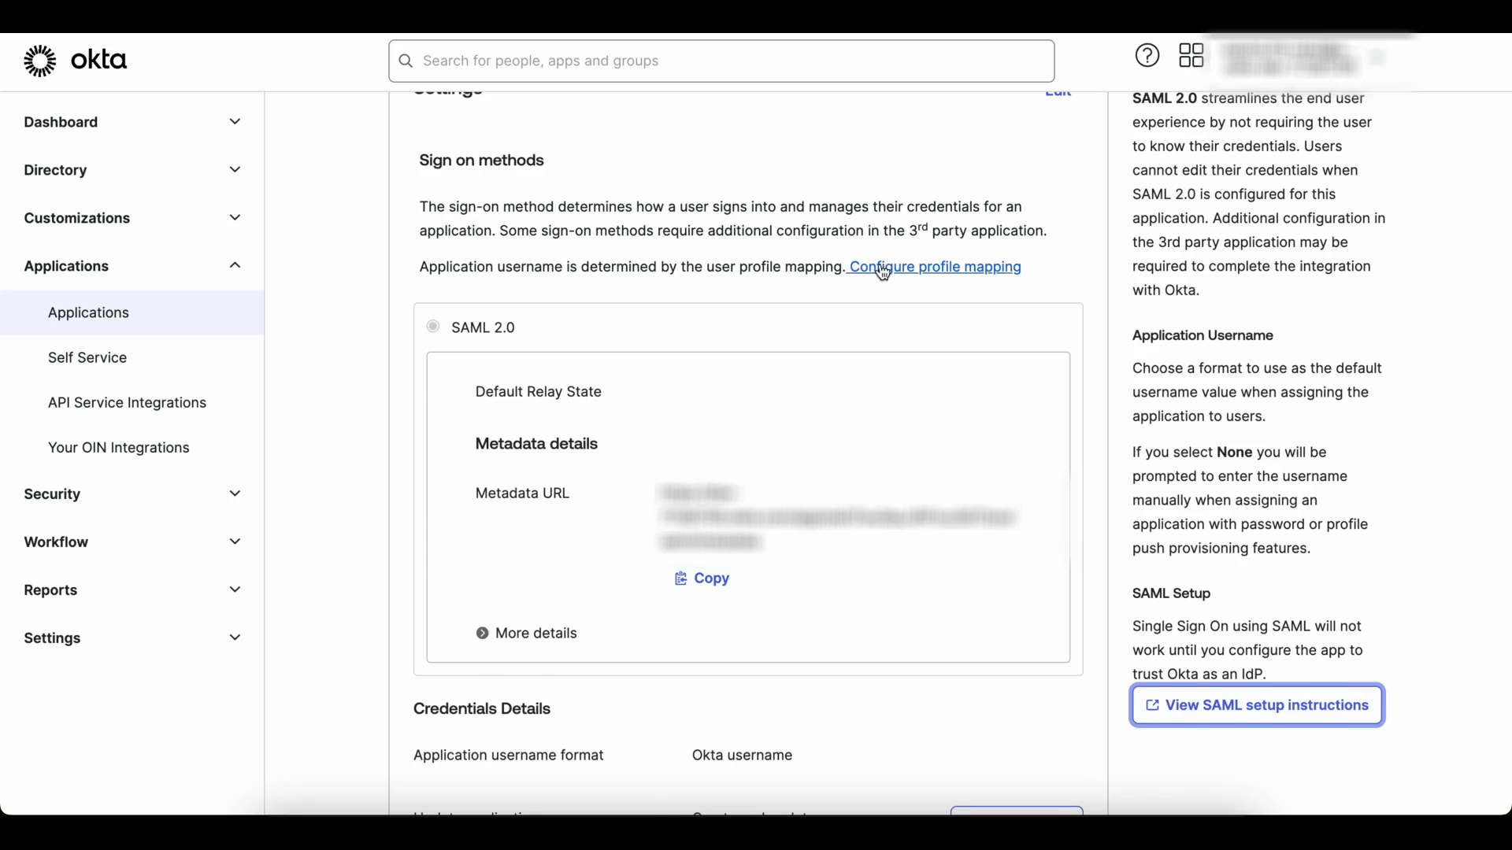
click(703, 247)
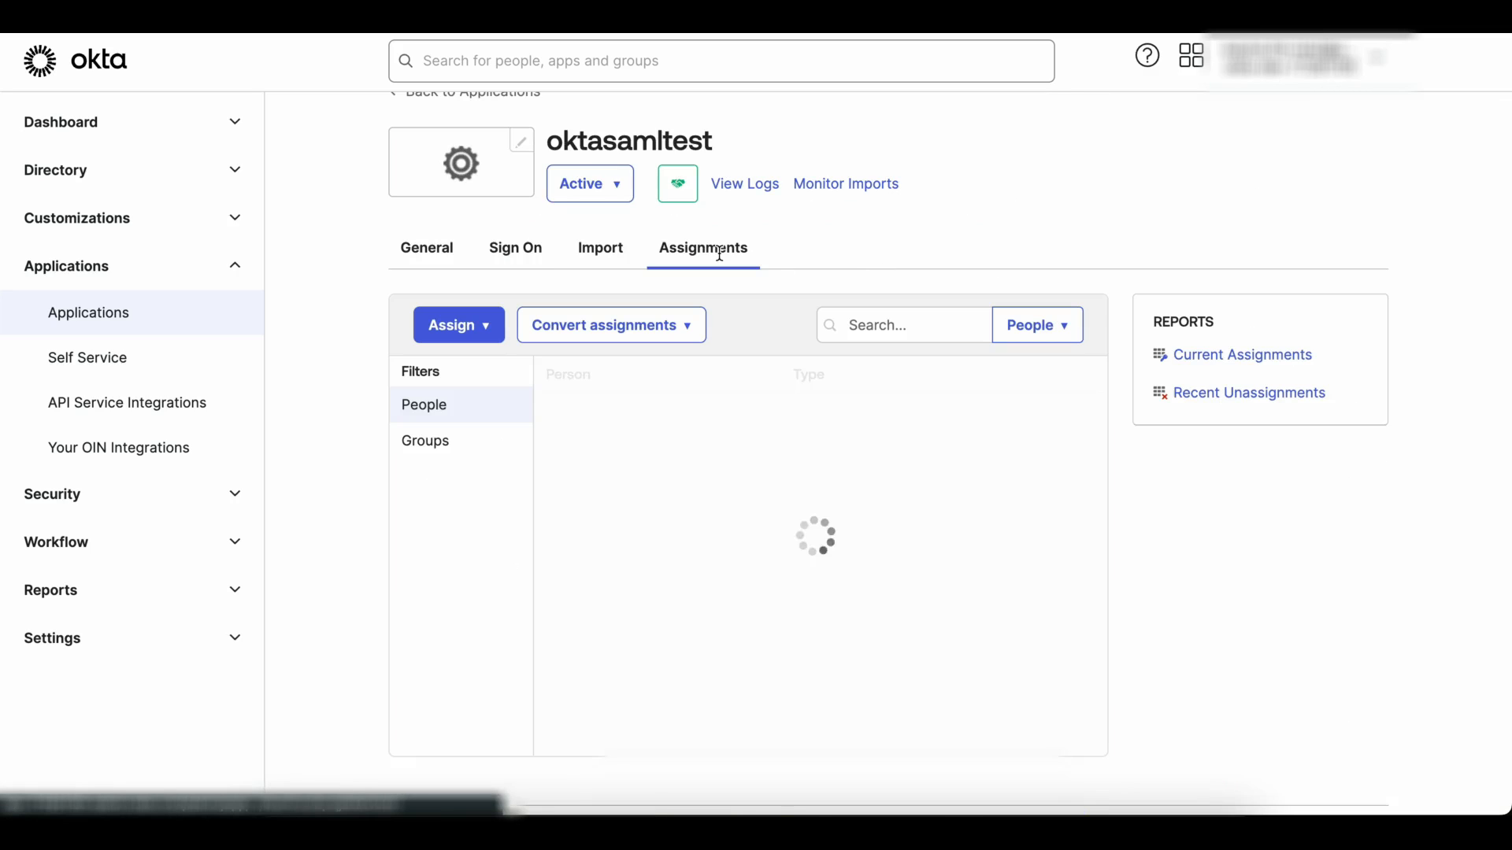
- Assign oktasamltest to the listed user via Assign to People and save the assignment
click(457, 325)
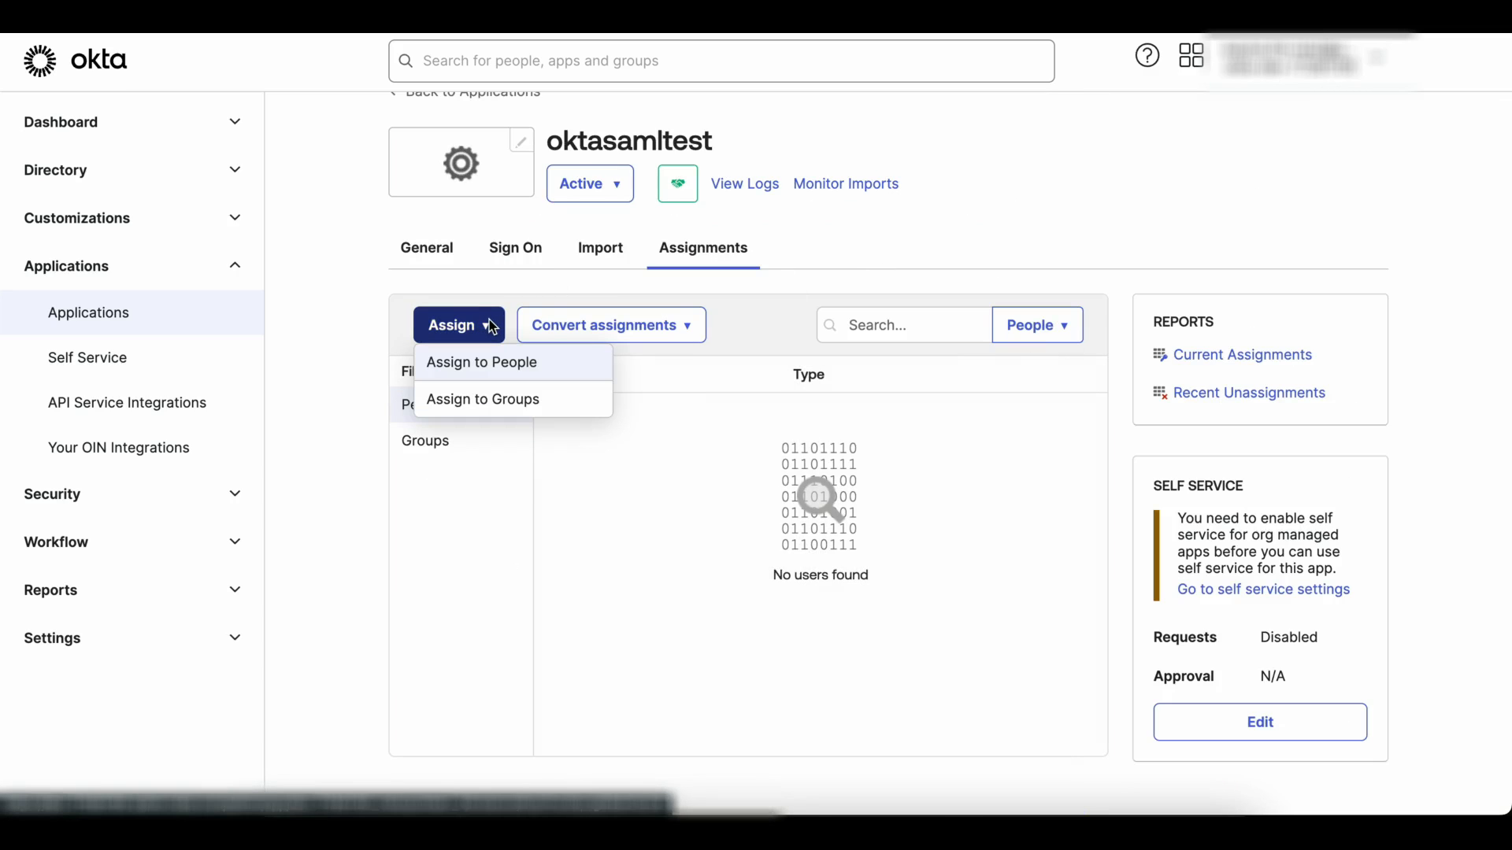
click(480, 362)
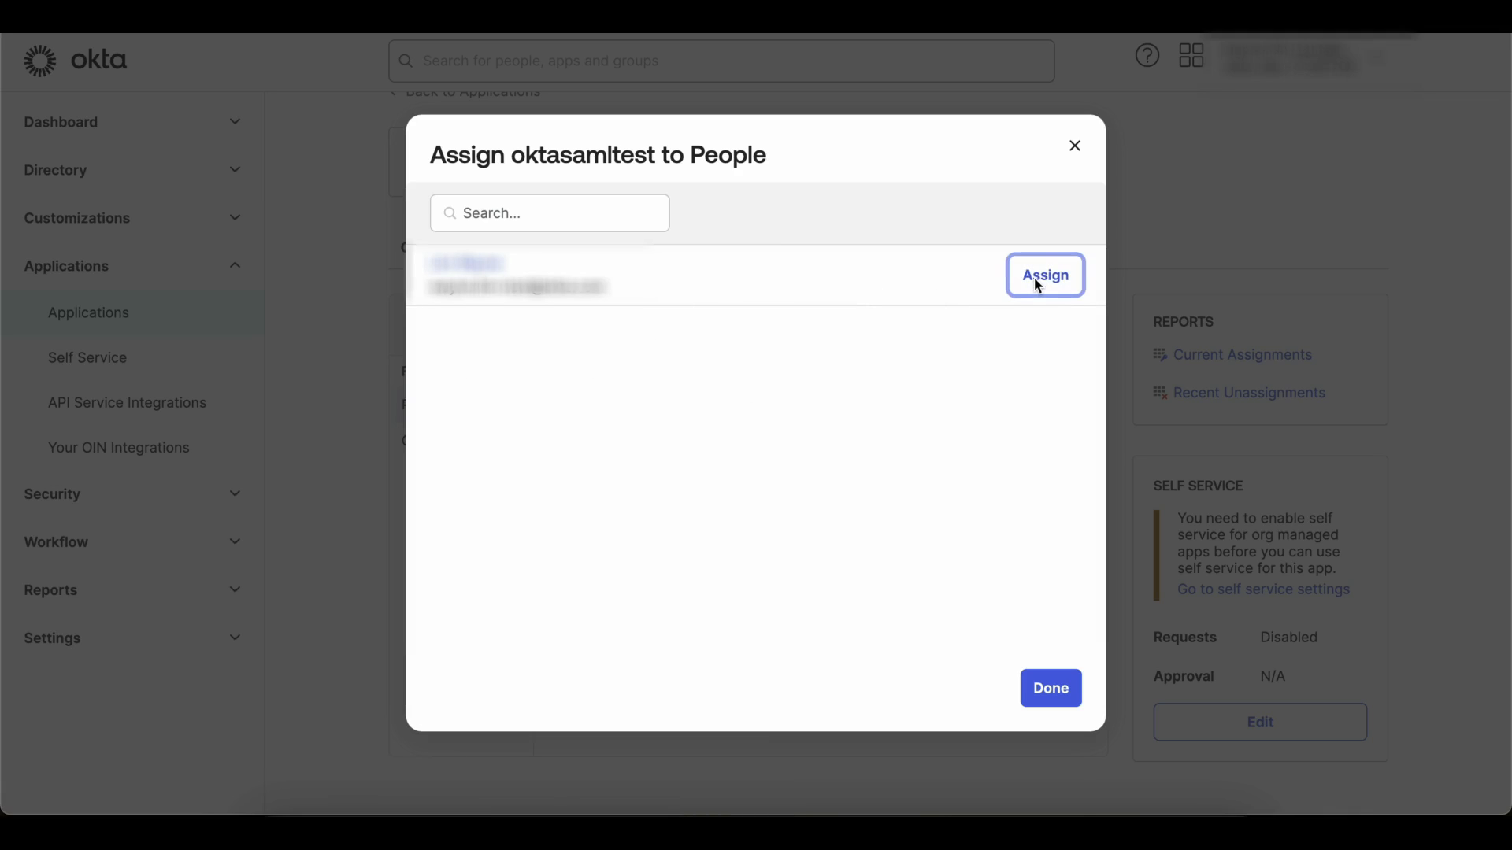
click(1044, 274)
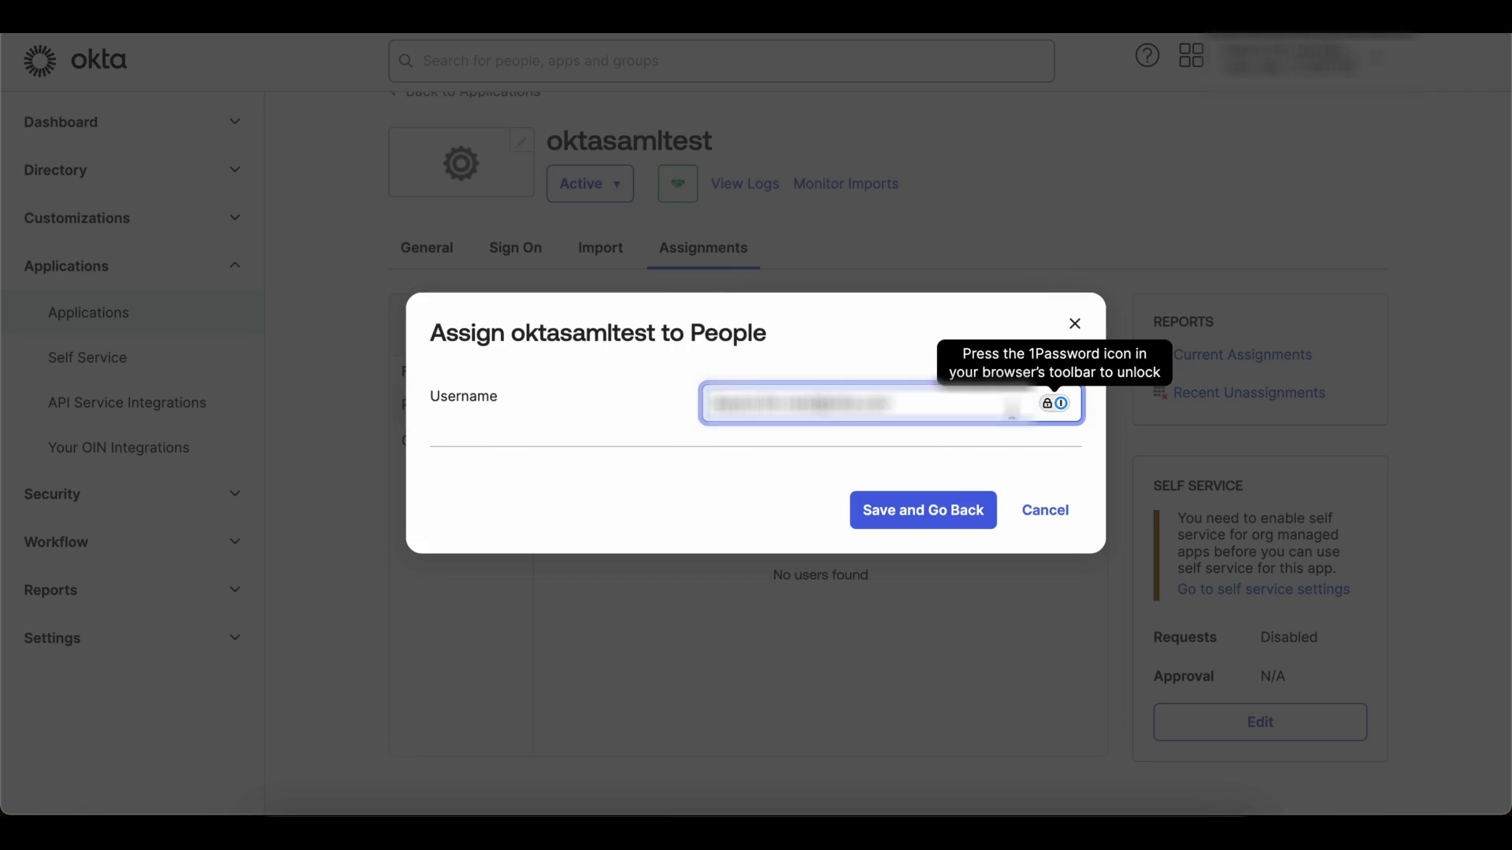
click(921, 508)
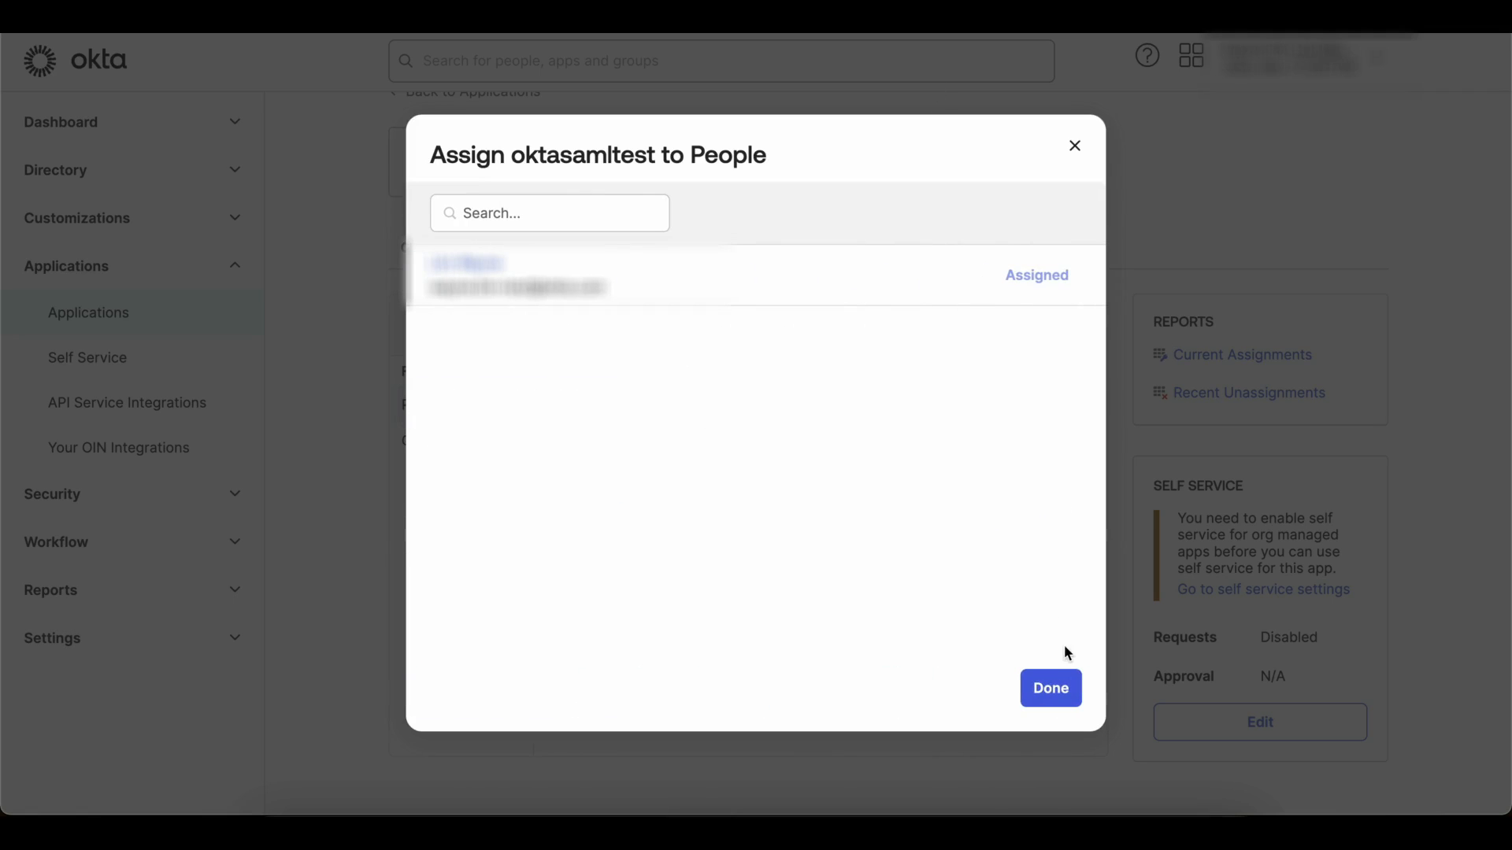
click(1051, 688)
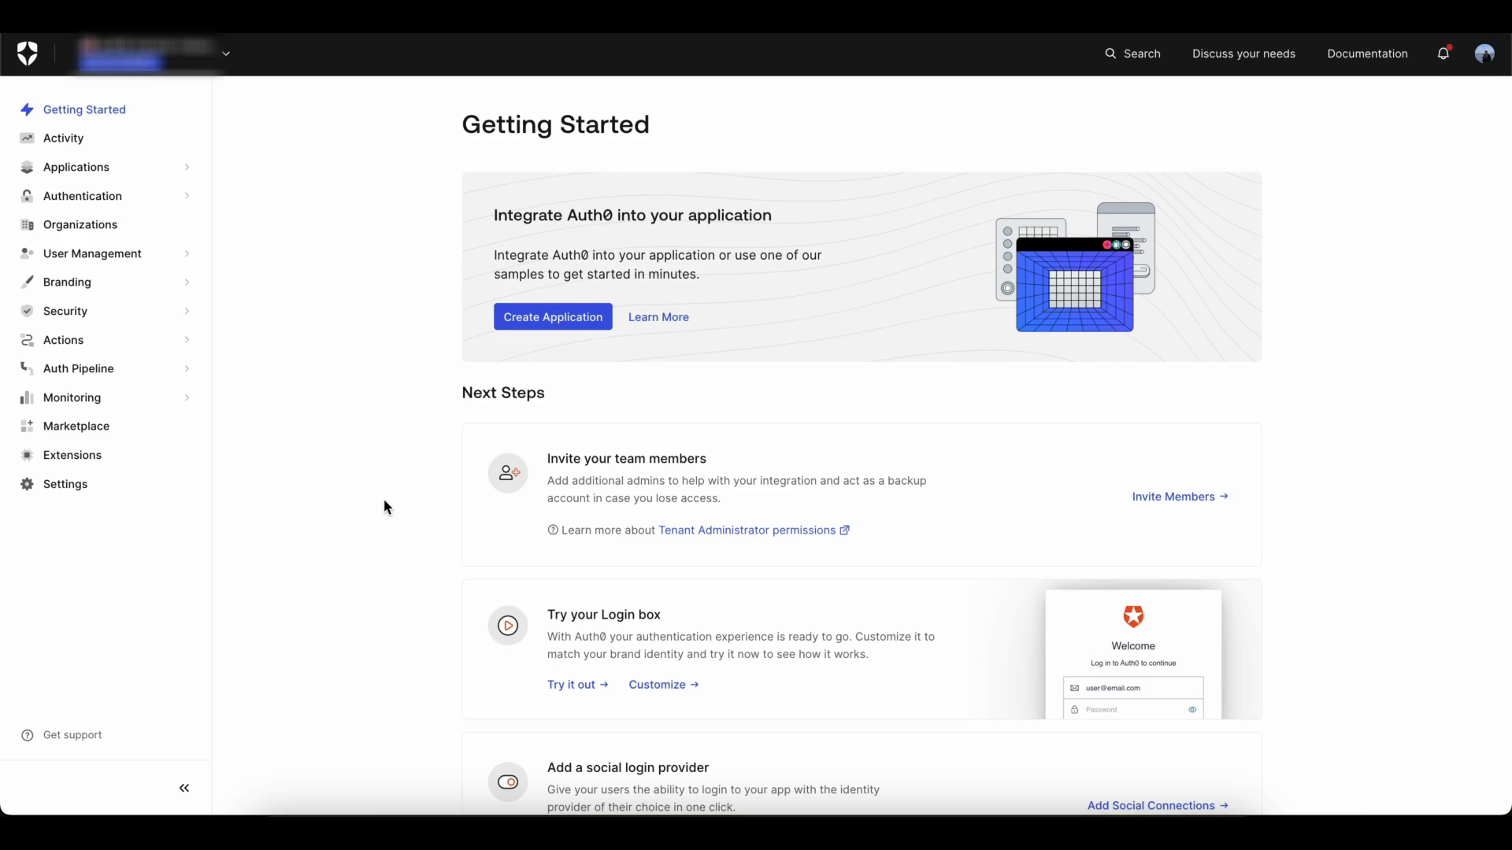
mouse_move(140, 225)
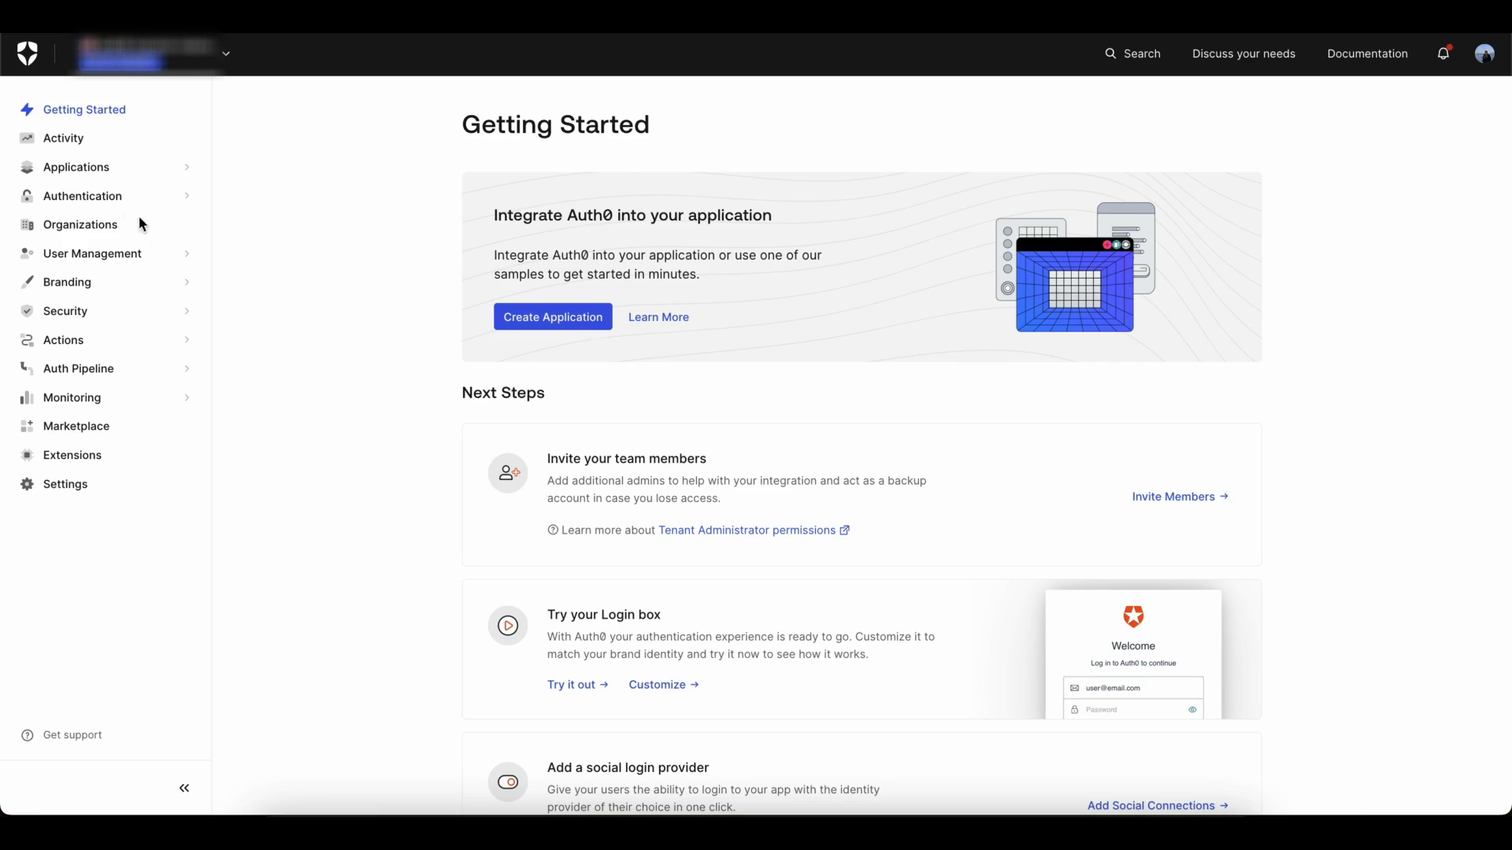
- Go to Authentication > Enterprise and start creating a new SAML connection
click(82, 195)
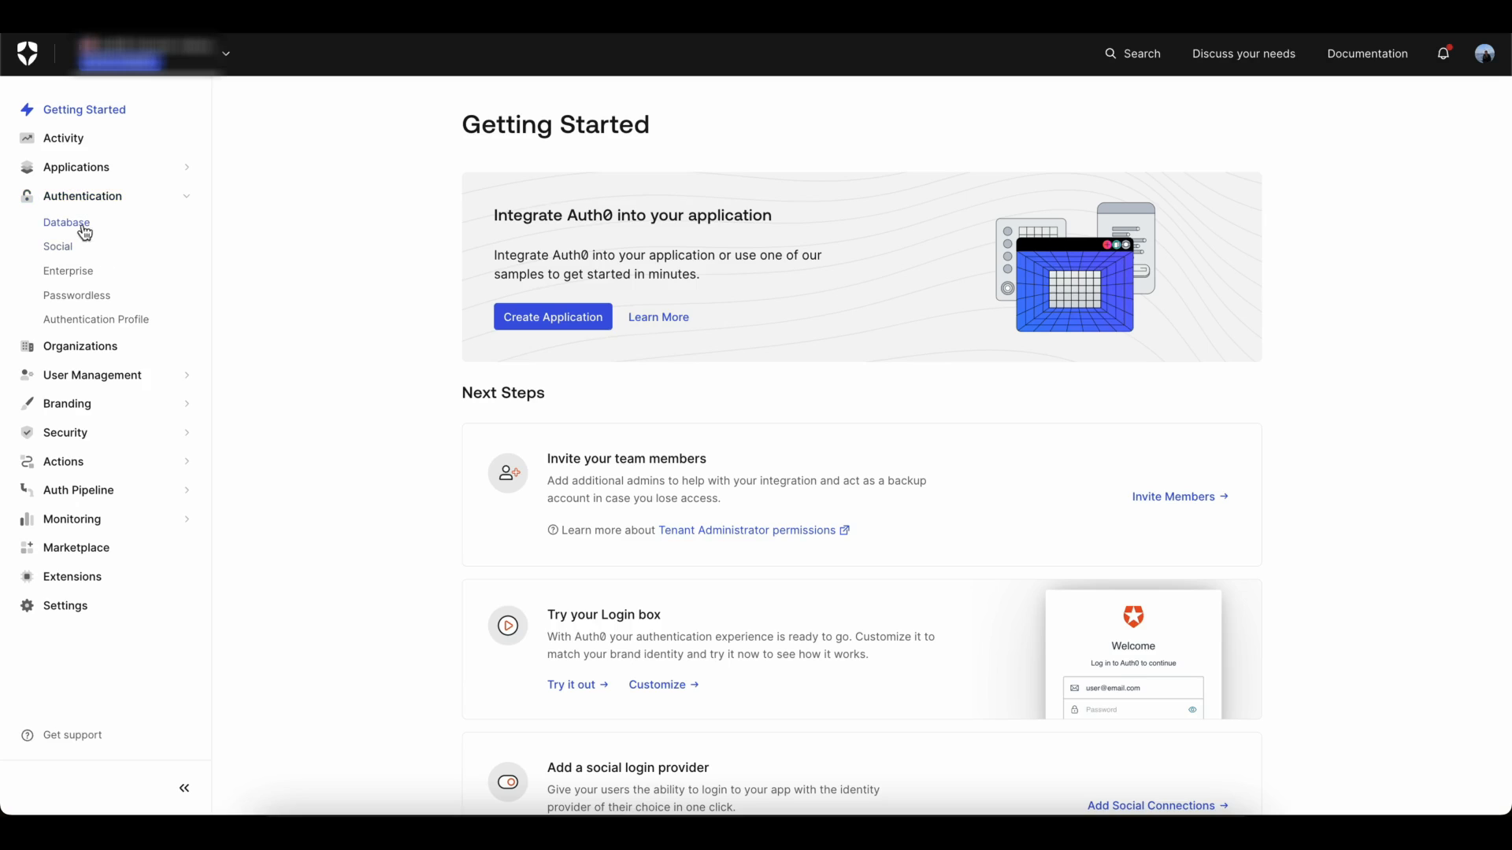
click(67, 271)
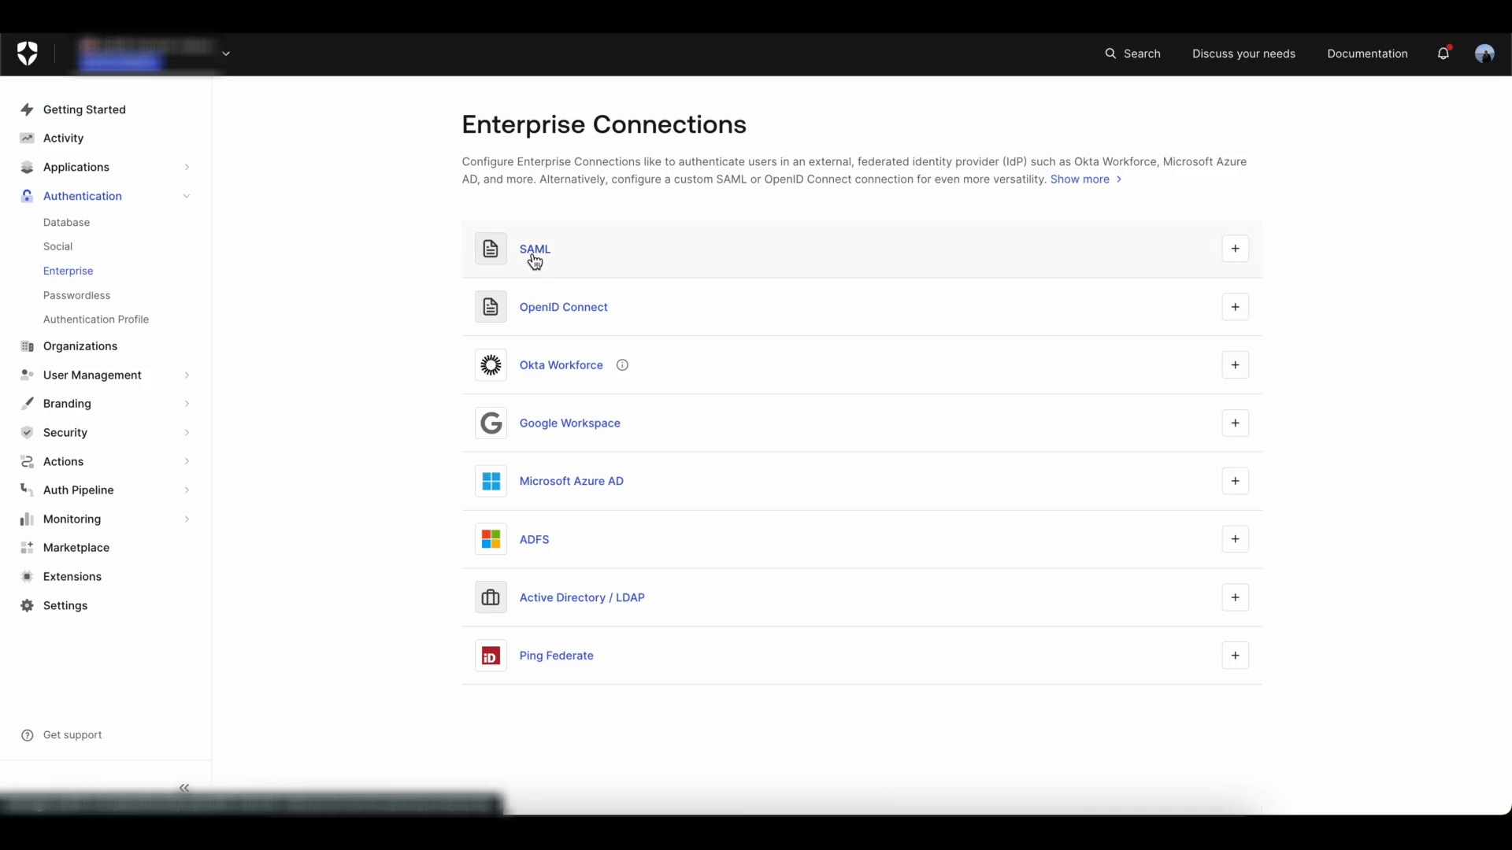
mouse_move(1235, 249)
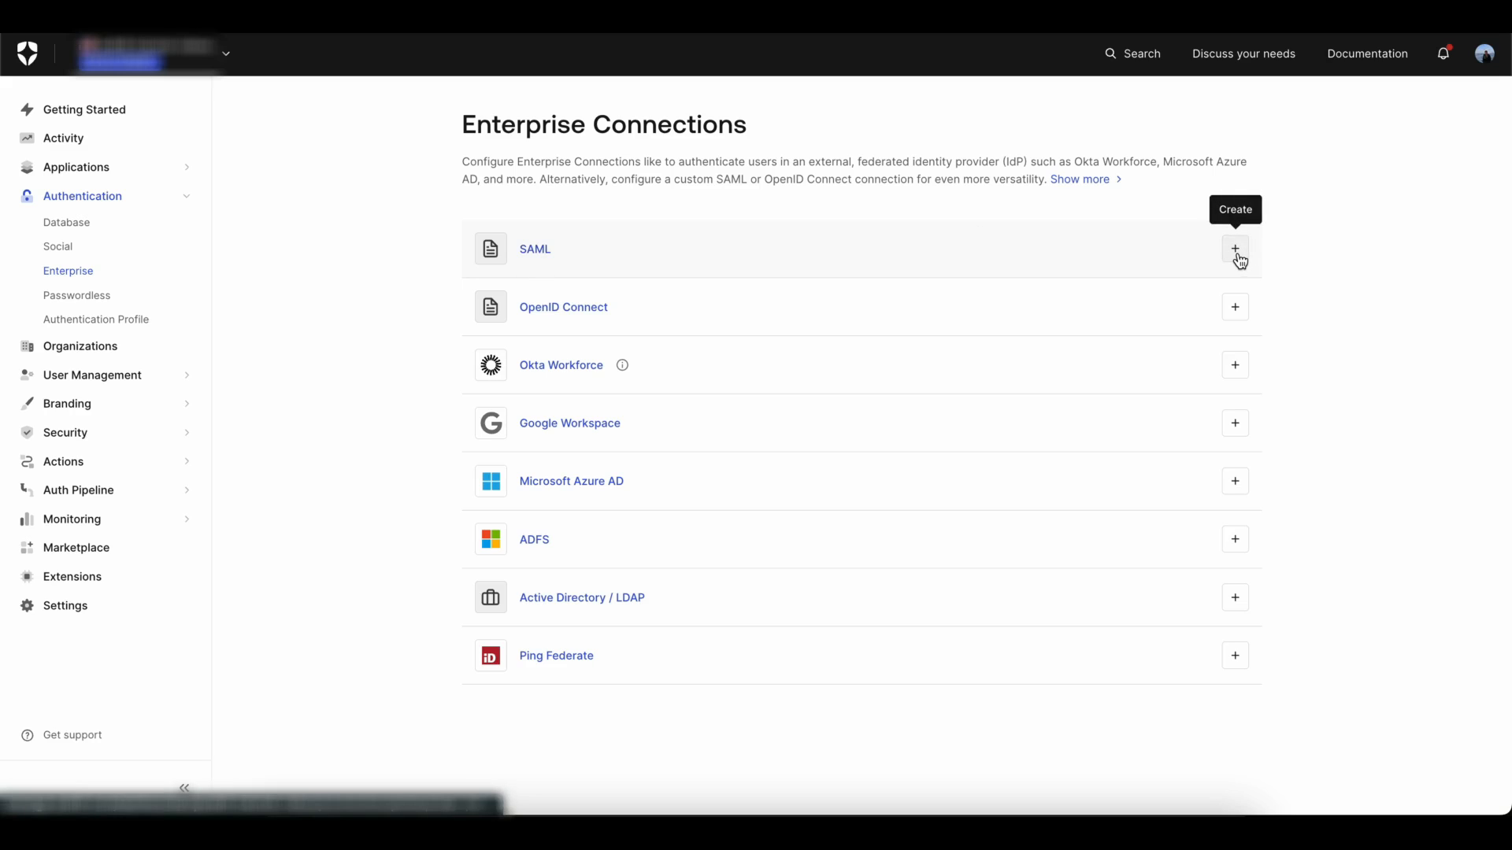
click(1235, 249)
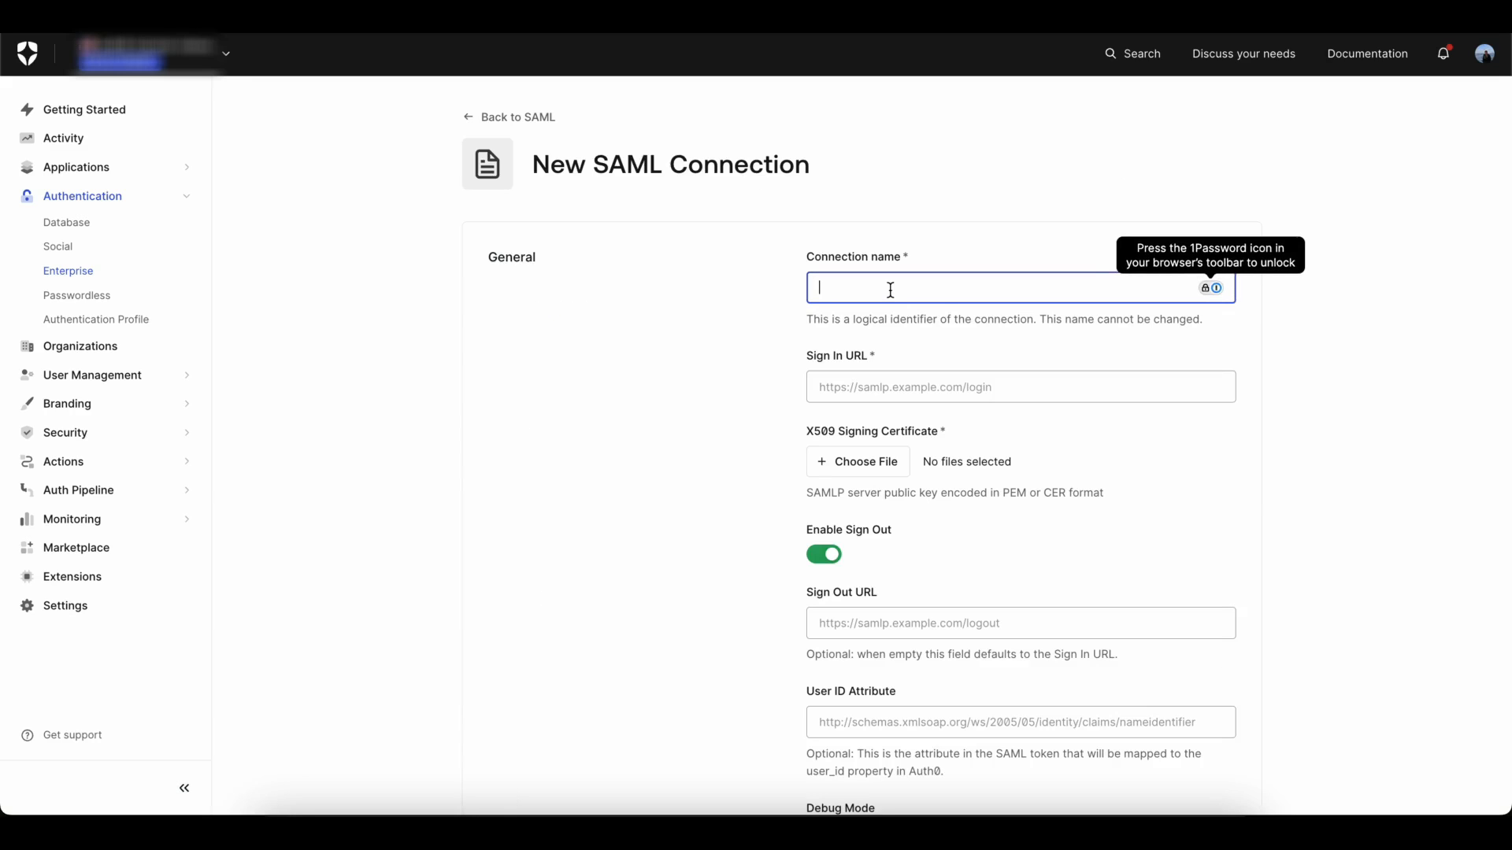
- Enter oktasamltest as the connection name in the New SAML Connection form
text(okta)
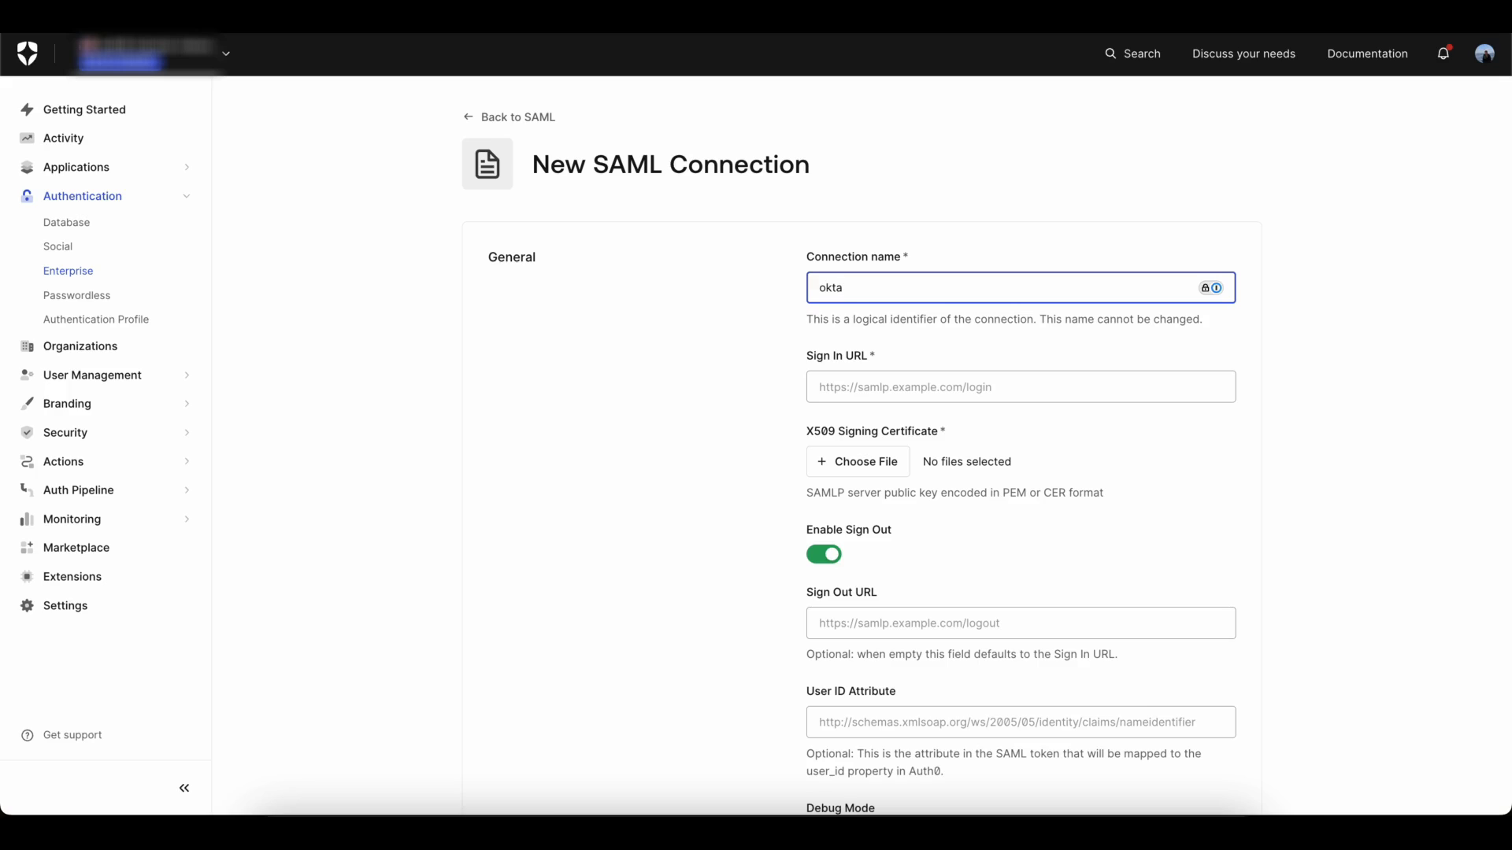
text(samltest)
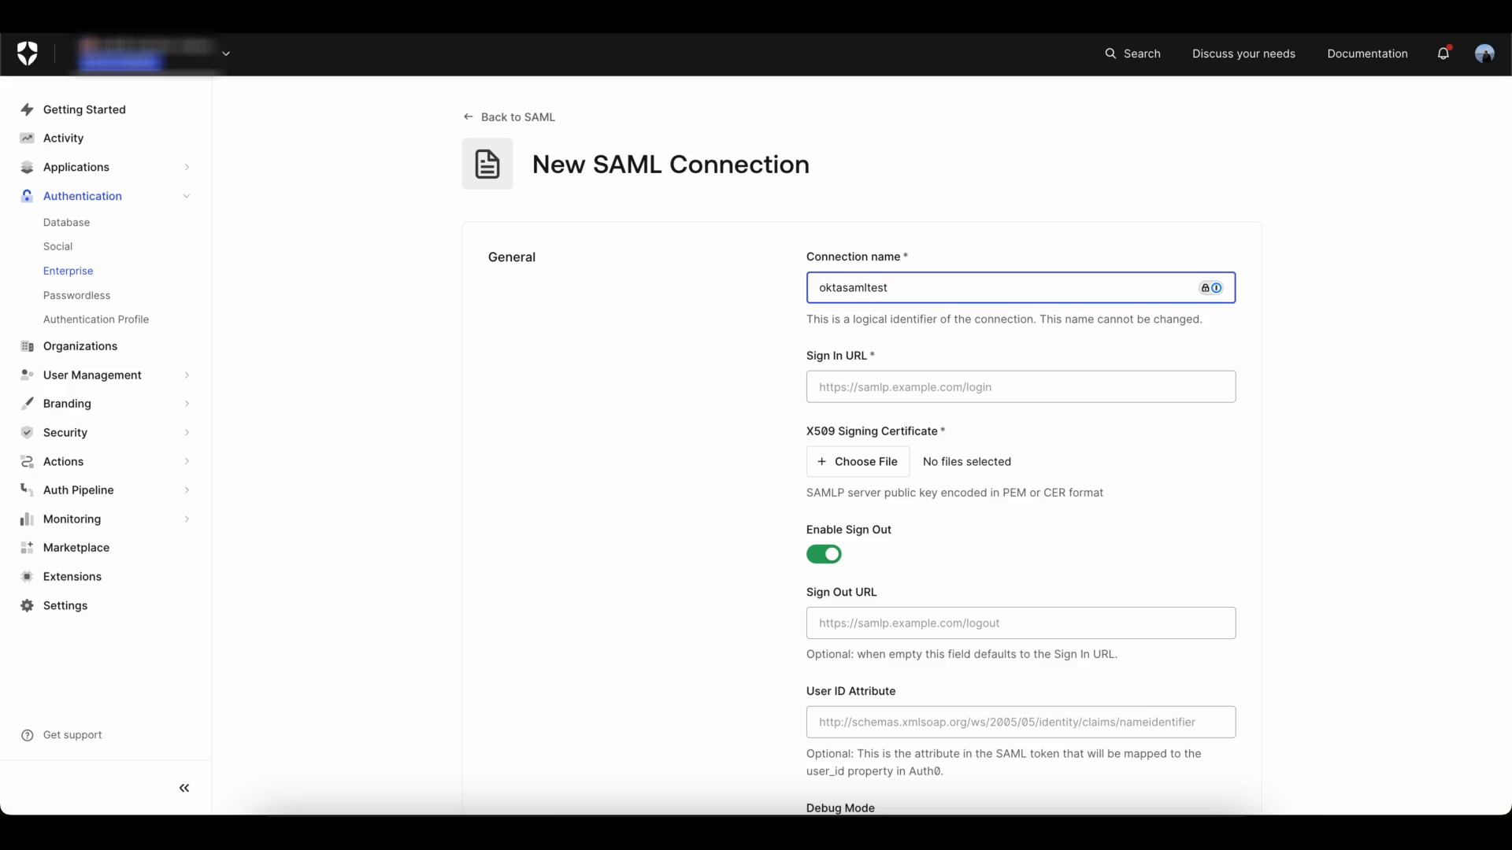
click(1019, 388)
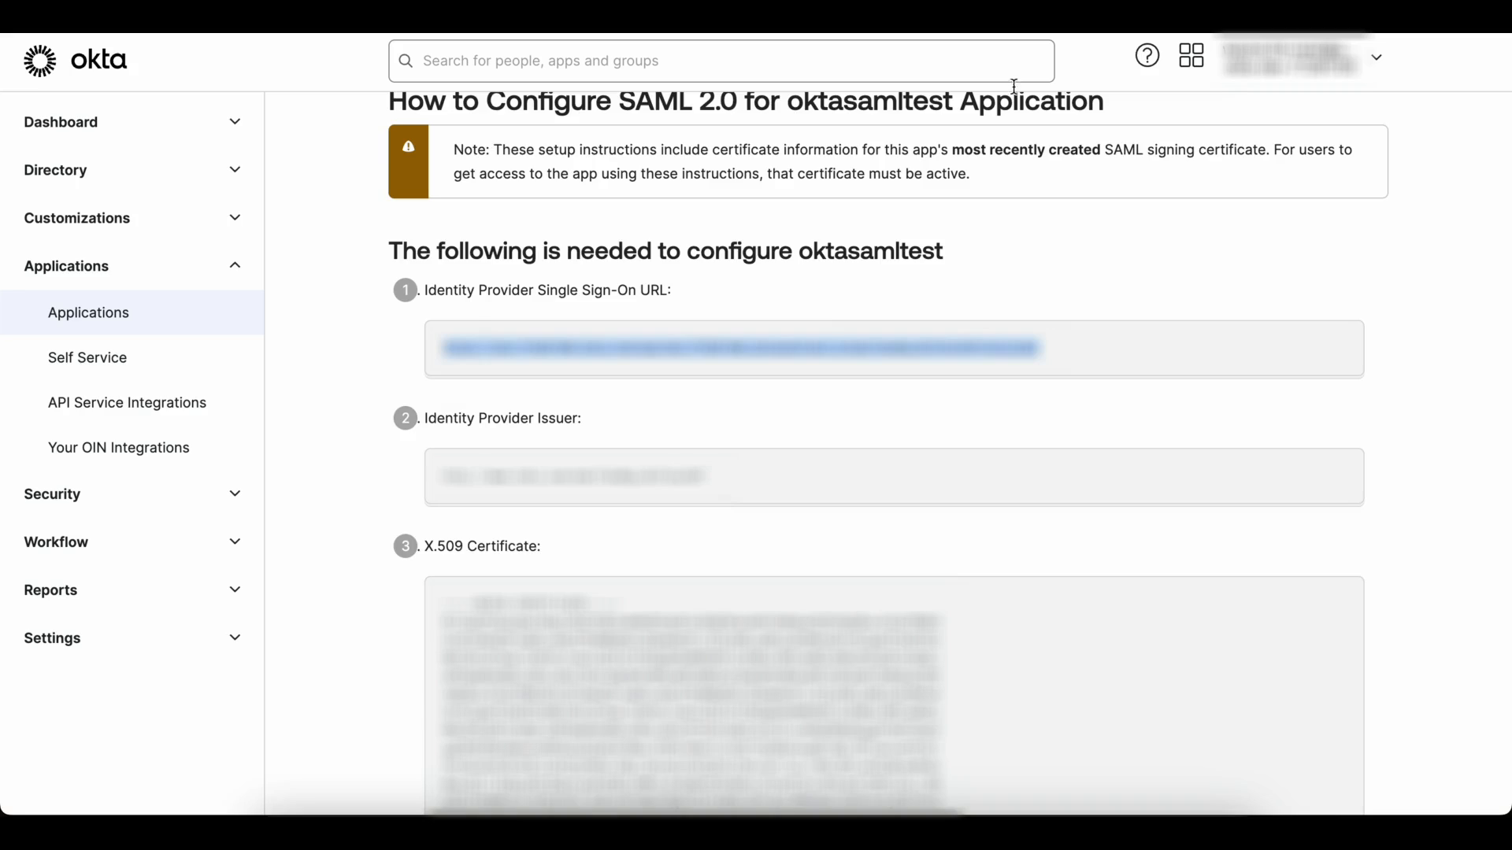
- Copy Okta's Identity Provider Single Sign-On URL for the Auth0 Sign In URL field
click(523, 592)
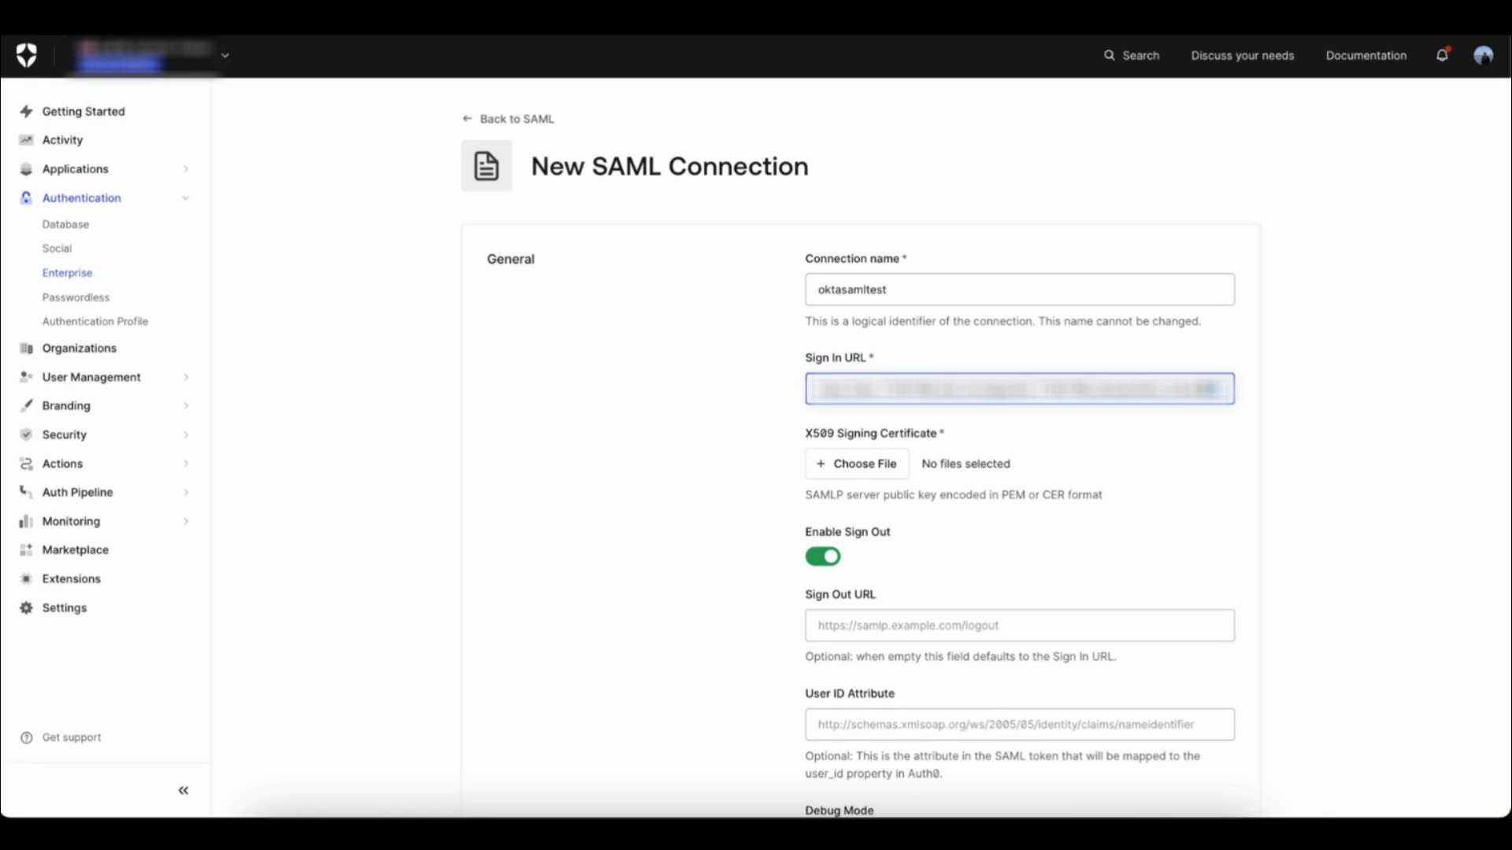
- Upload the Okta X.509 signing certificate and create the oktasamltest connection
click(855, 463)
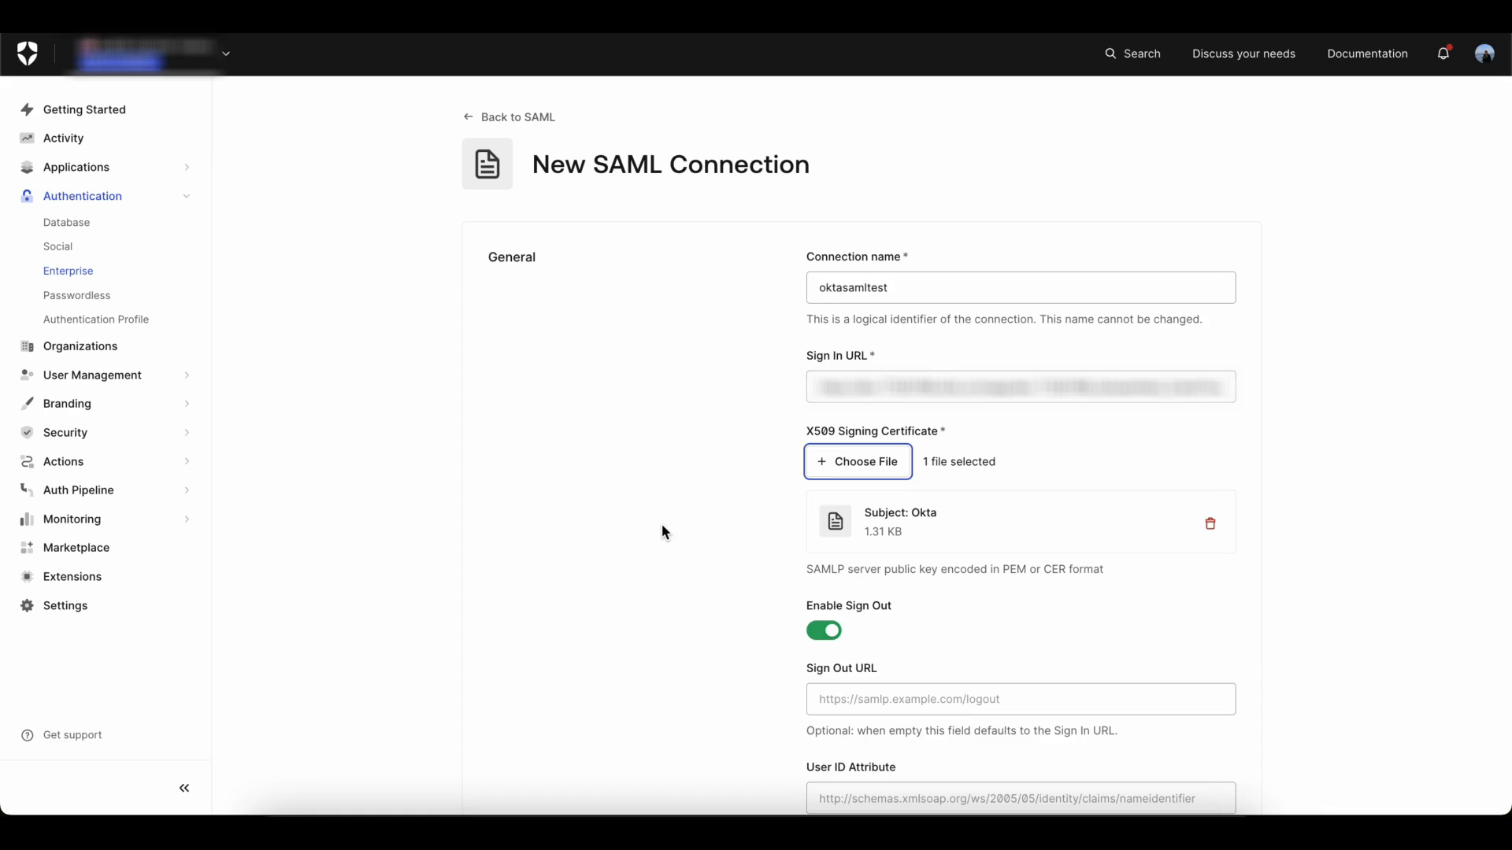
scroll(down, 3)
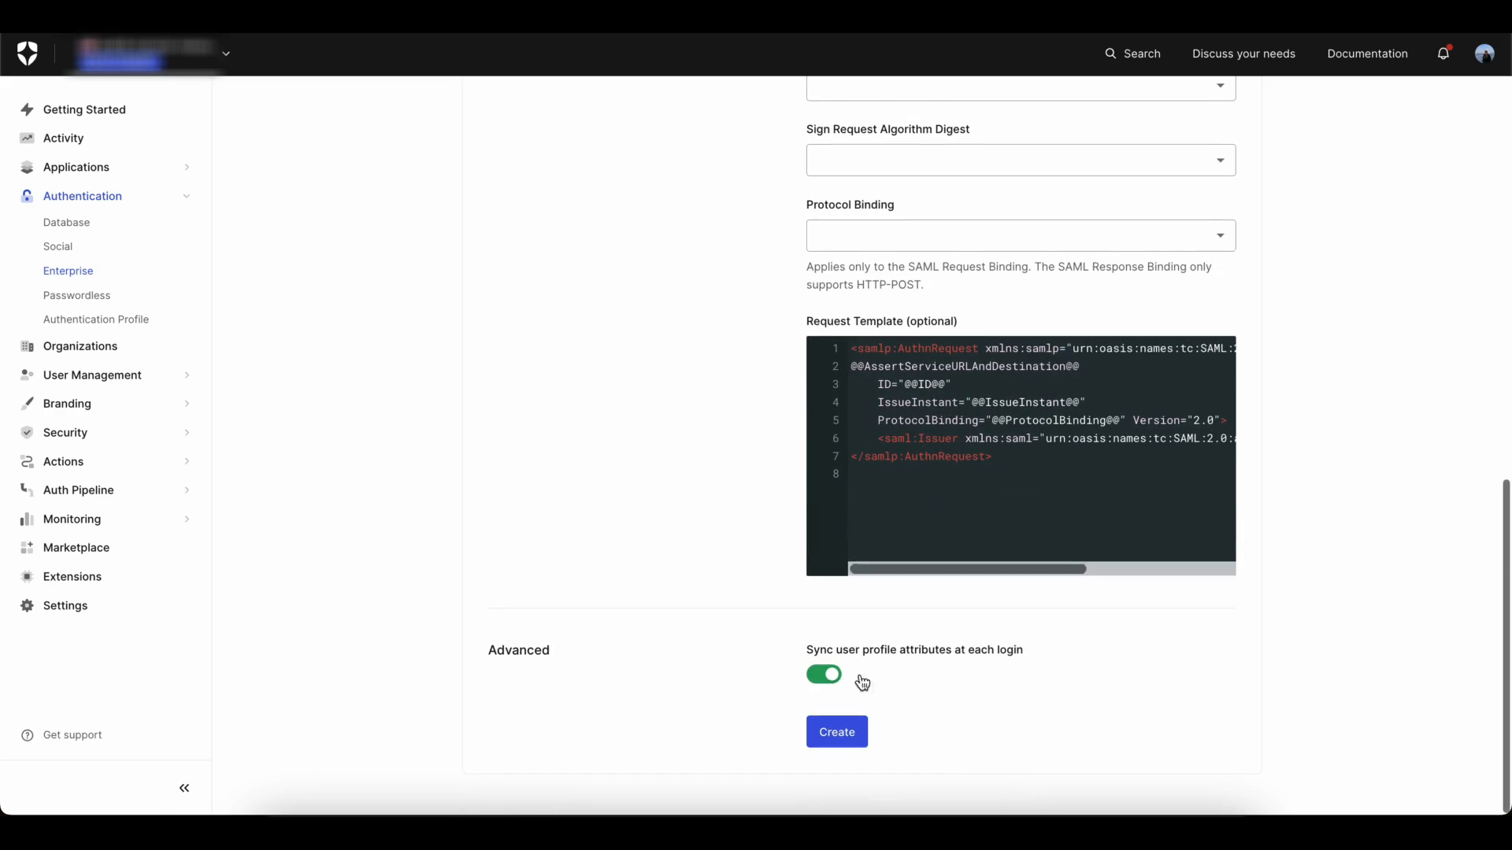
scroll(up, 3)
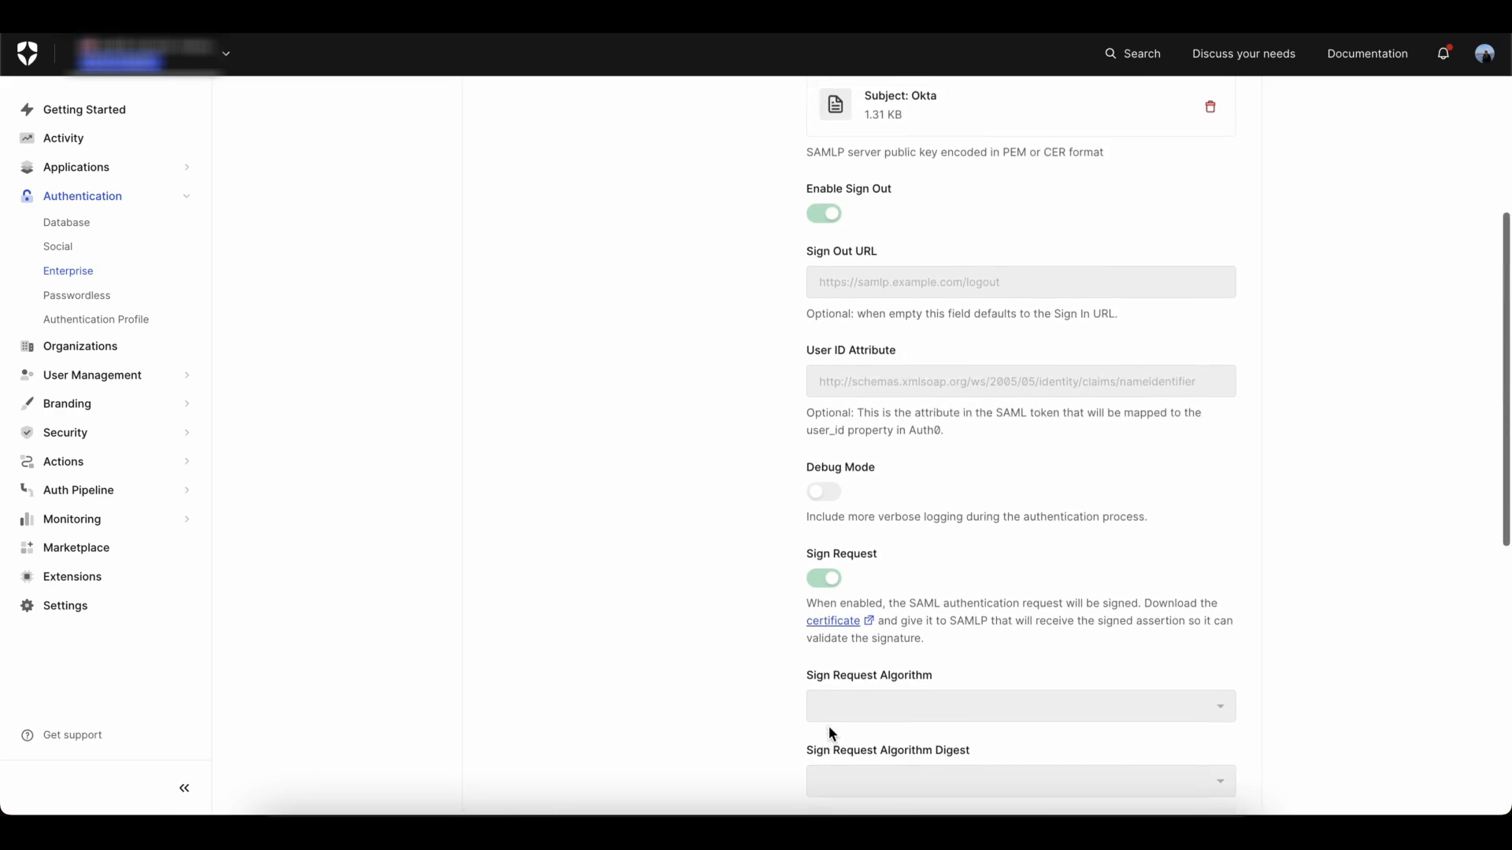
click(772, 242)
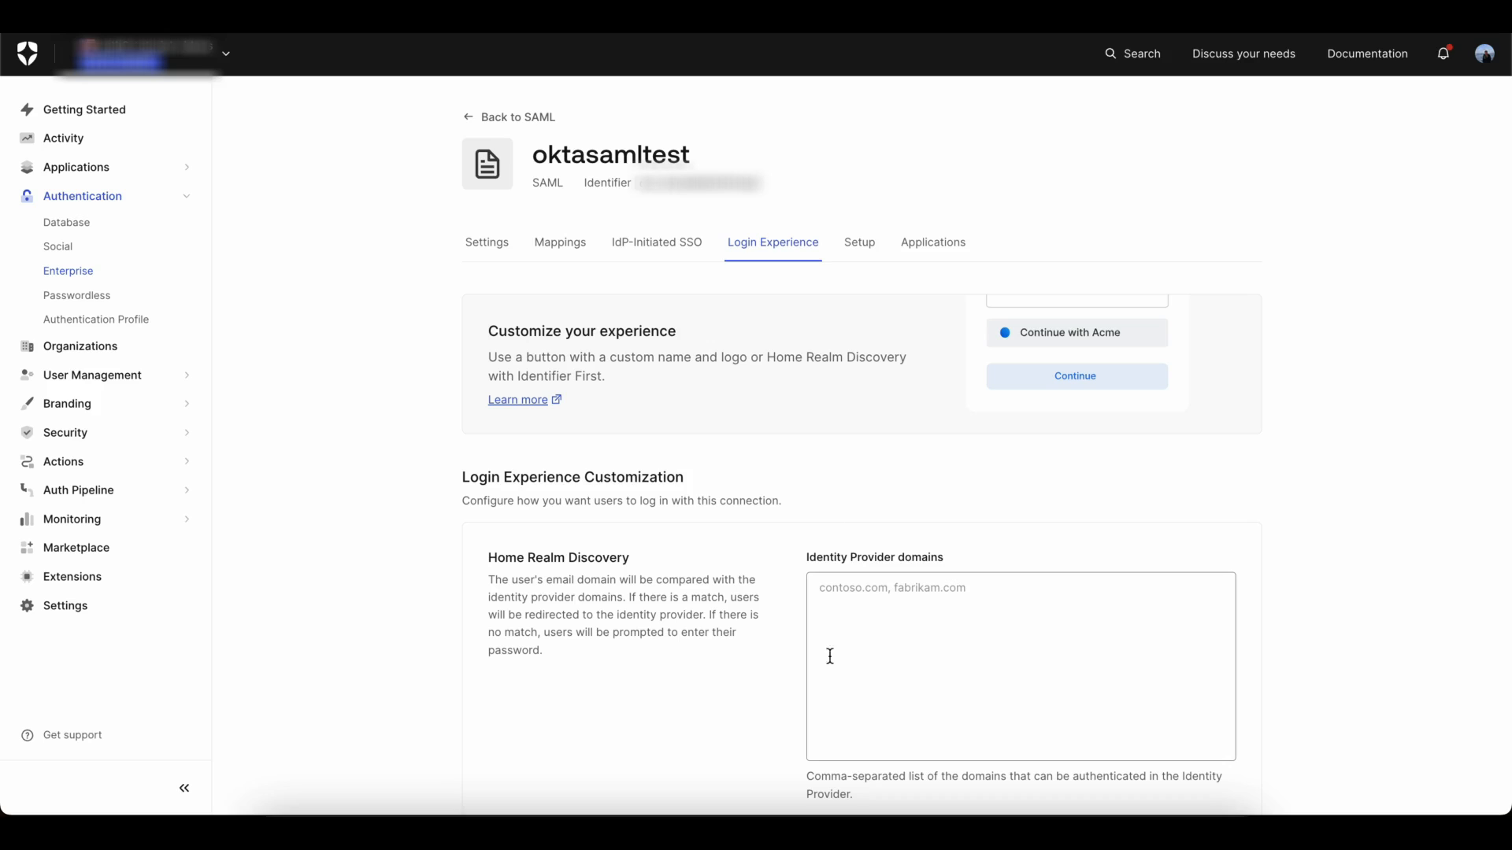
- Enable TestApp for the oktasamltest connection on its Applications tab, then return to Enterprise connections
scroll(down, 3)
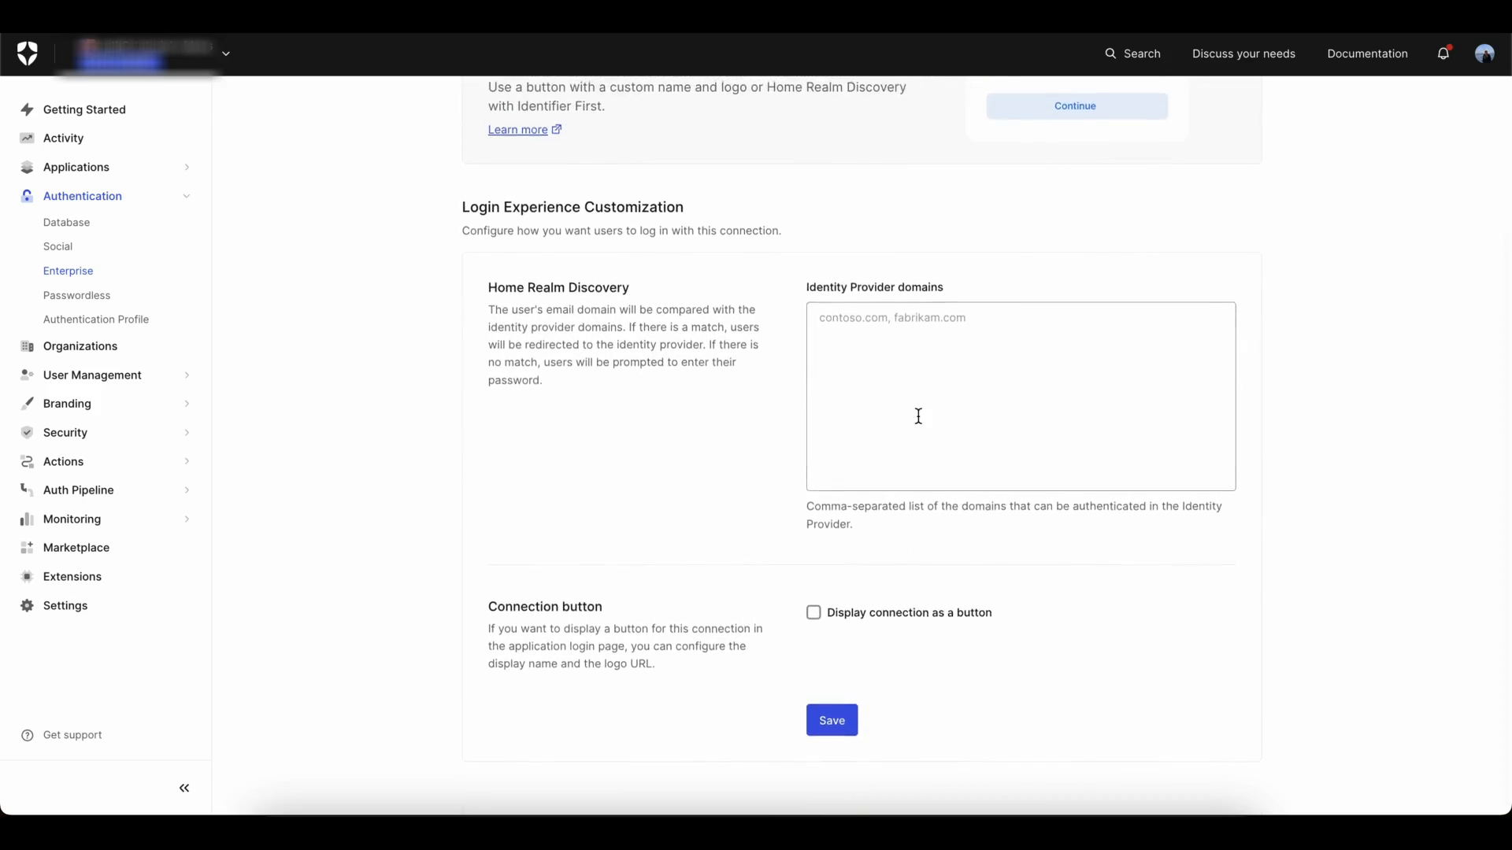
click(931, 243)
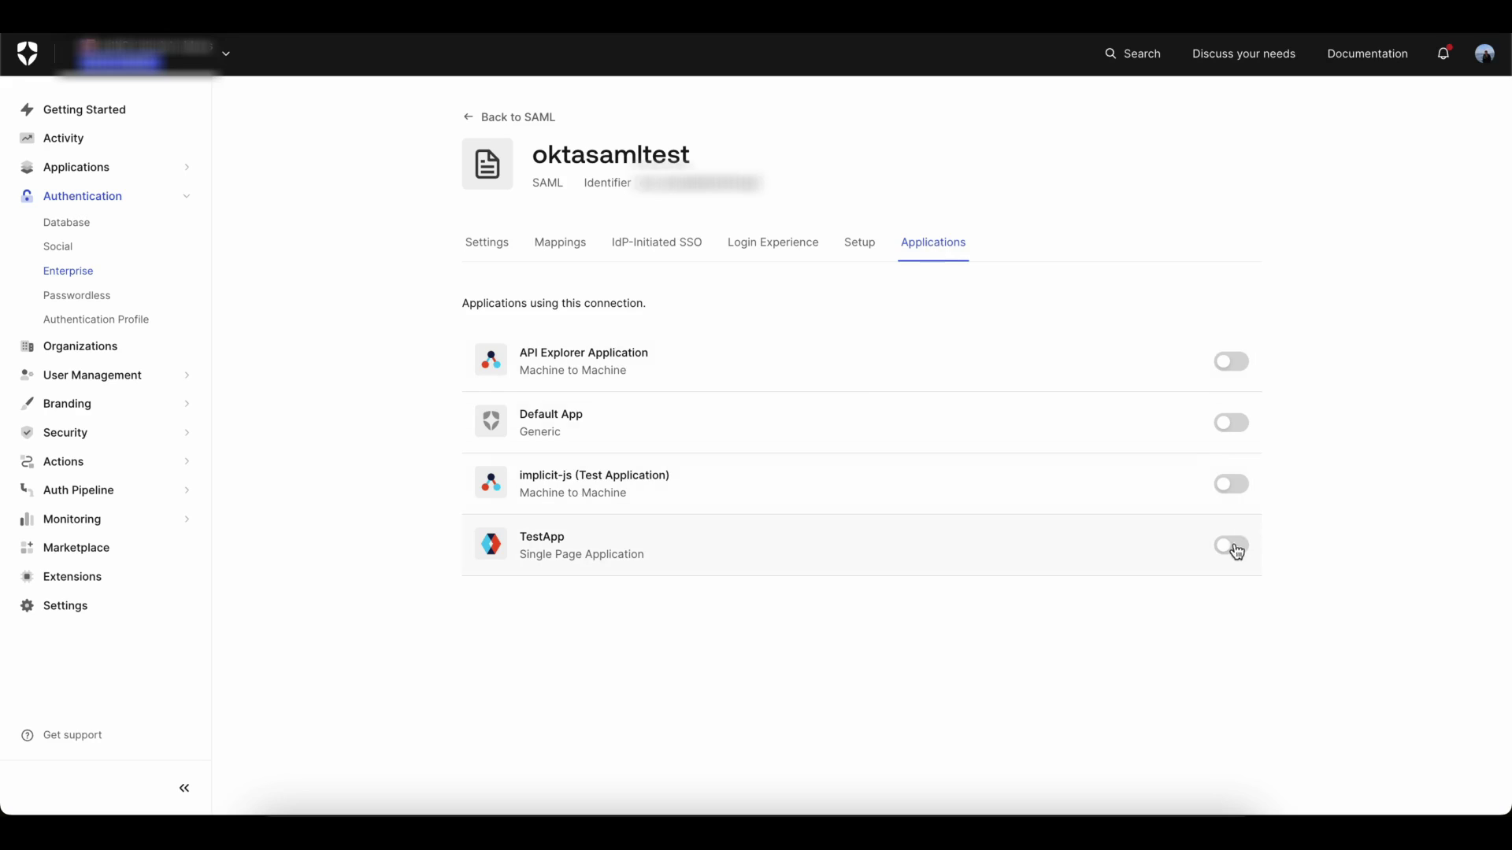
click(1230, 546)
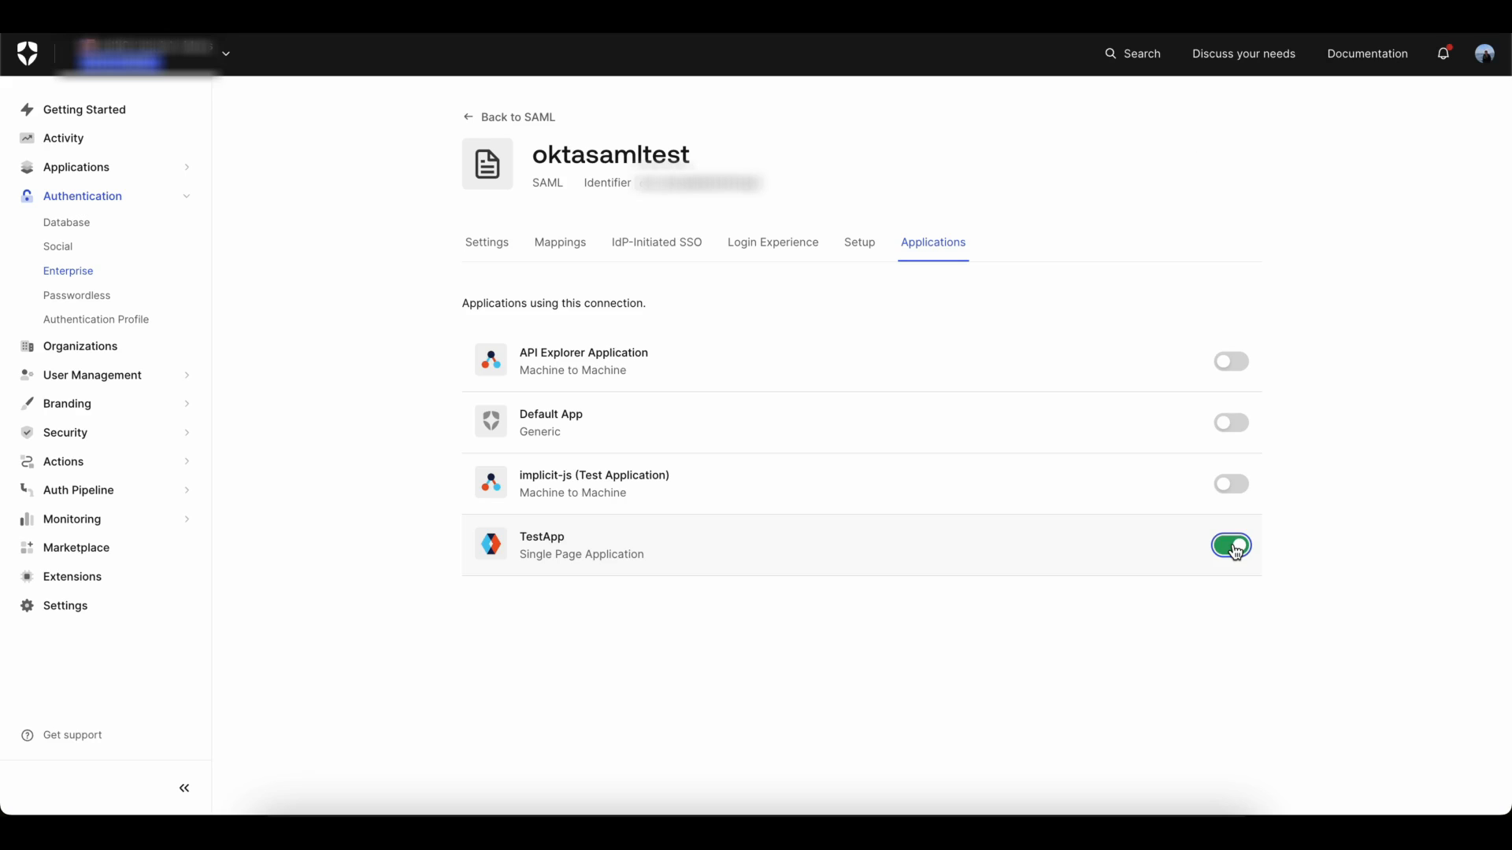
click(1230, 546)
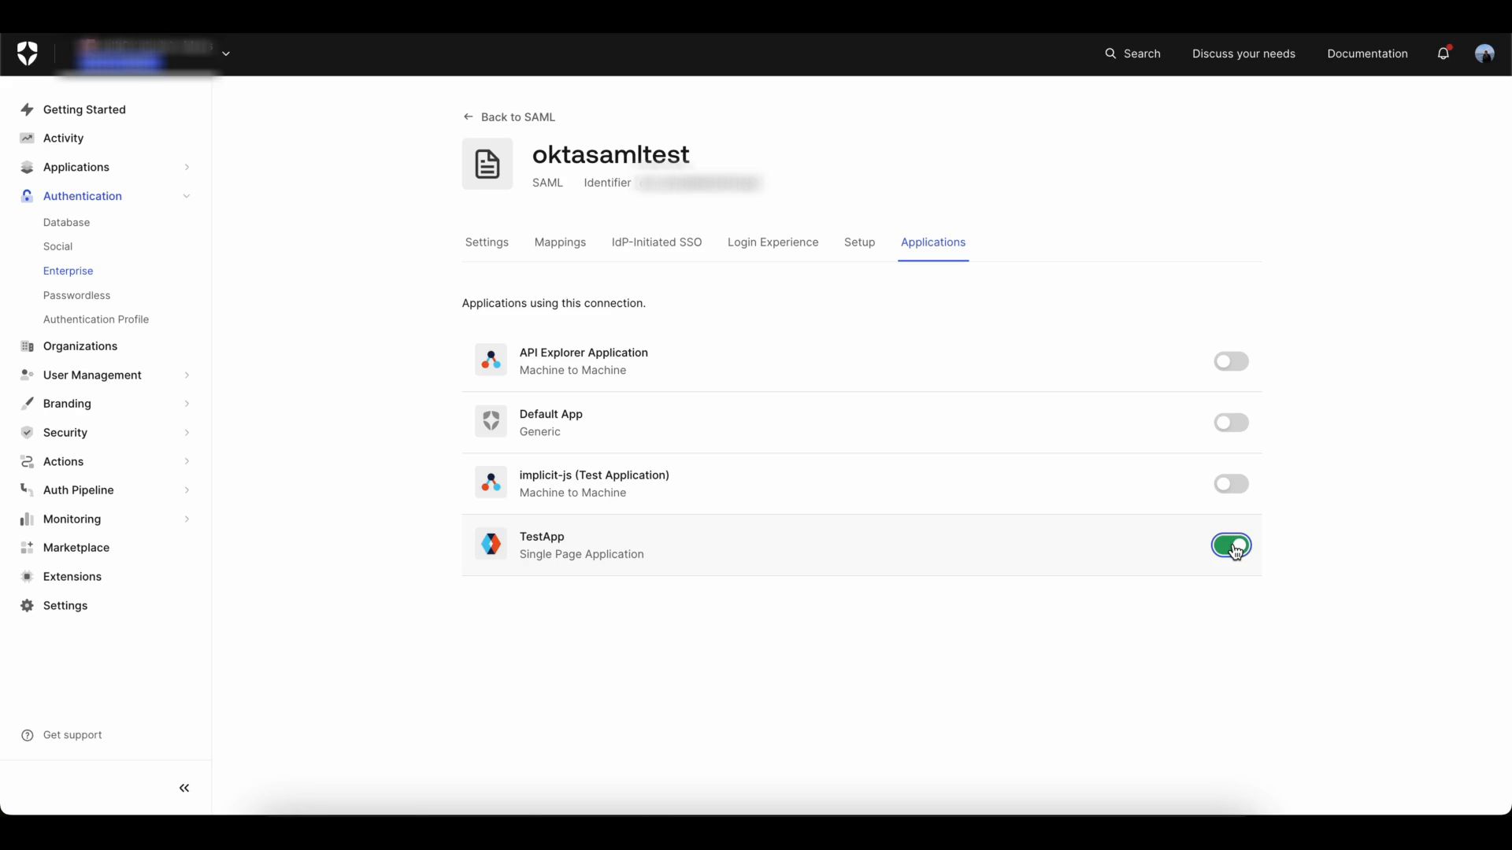
click(68, 271)
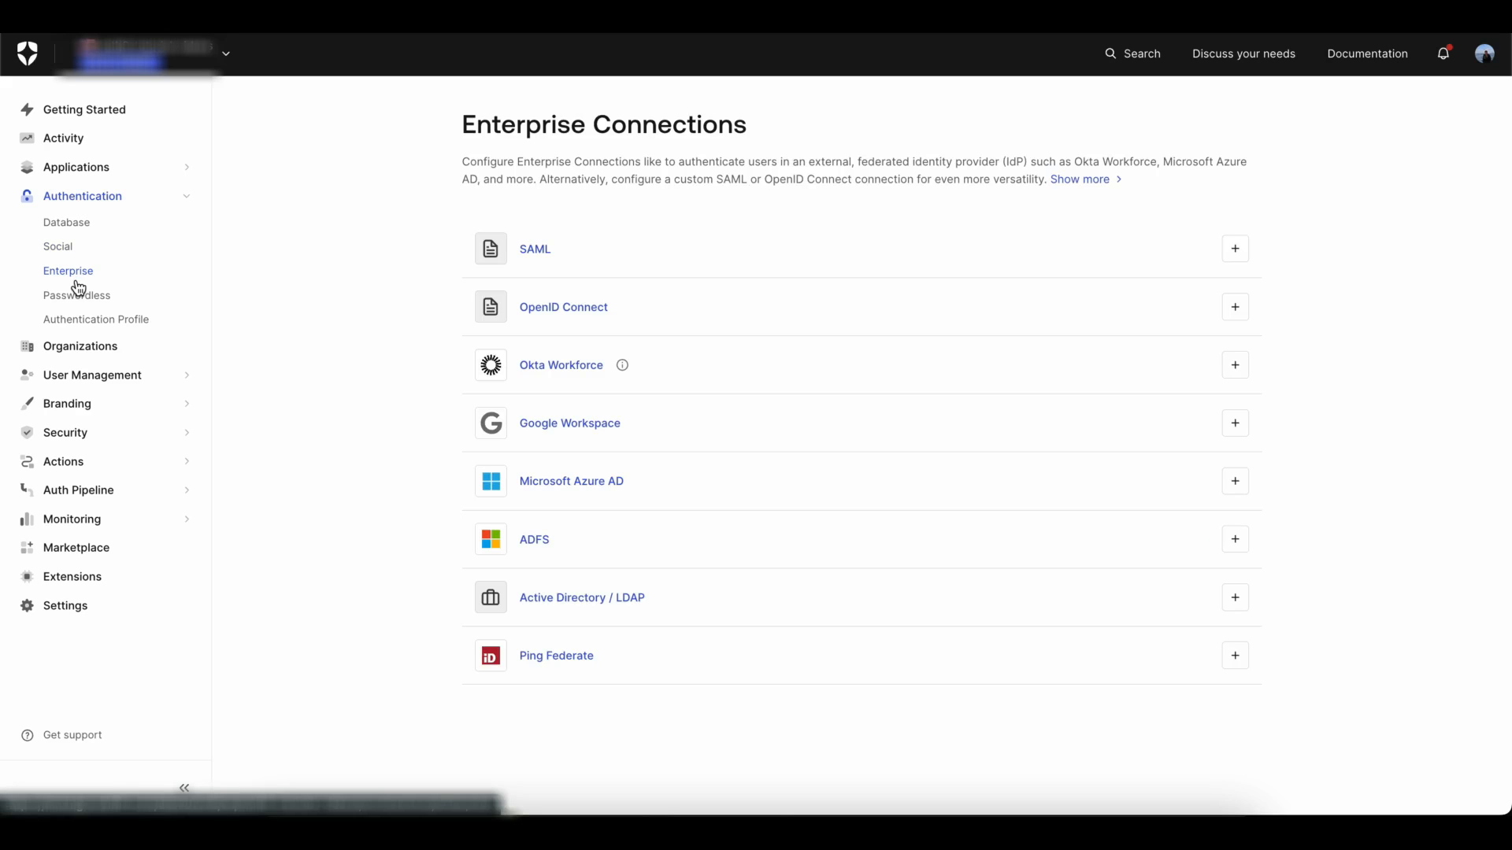
mouse_move(576, 239)
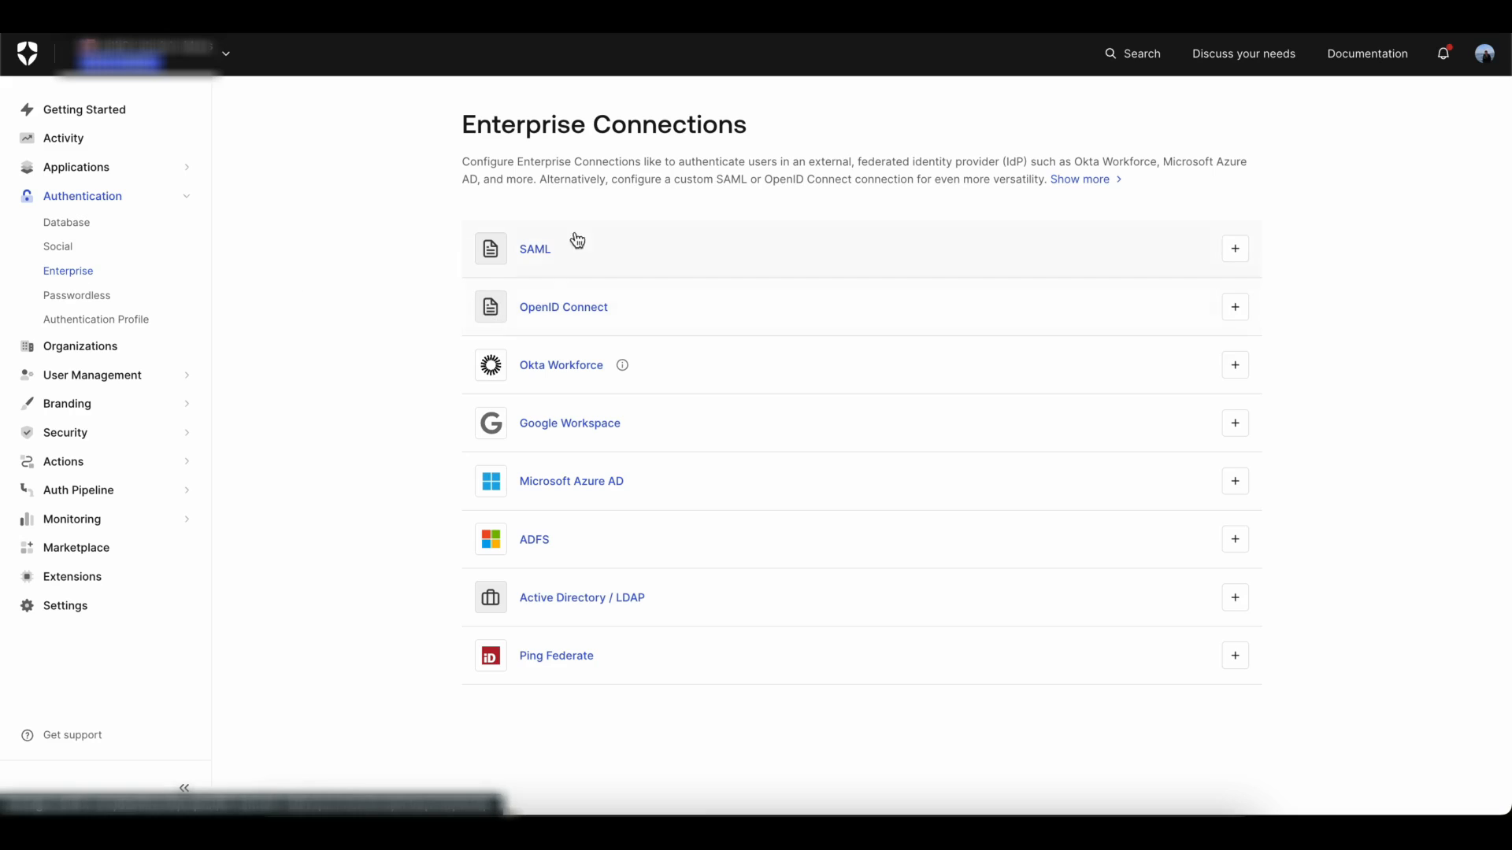
- Show the SAML connections list and the oktasamltest row's actions menu offering Try
click(534, 249)
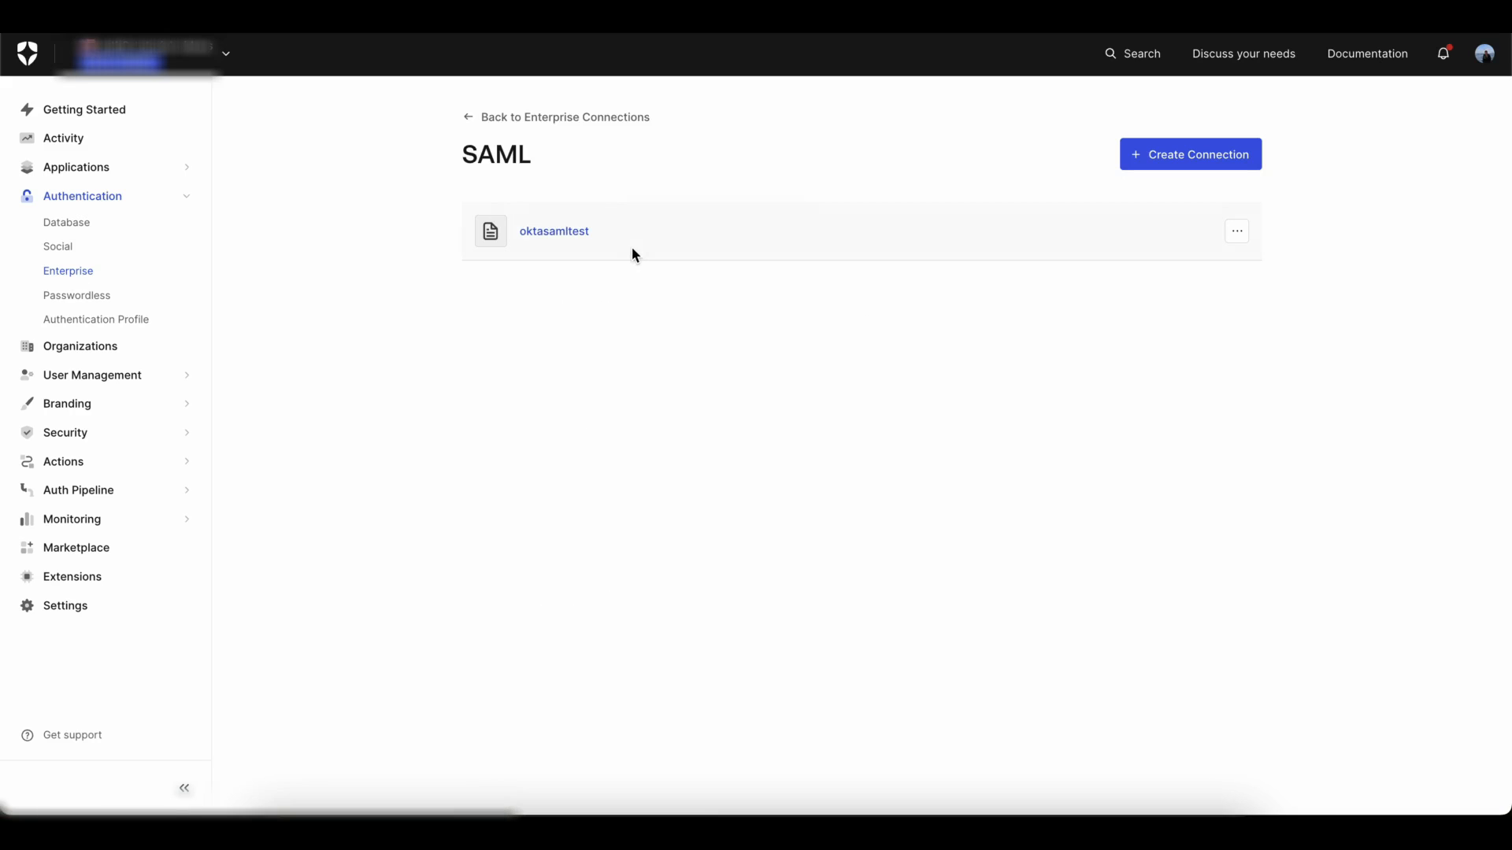
mouse_move(1225, 247)
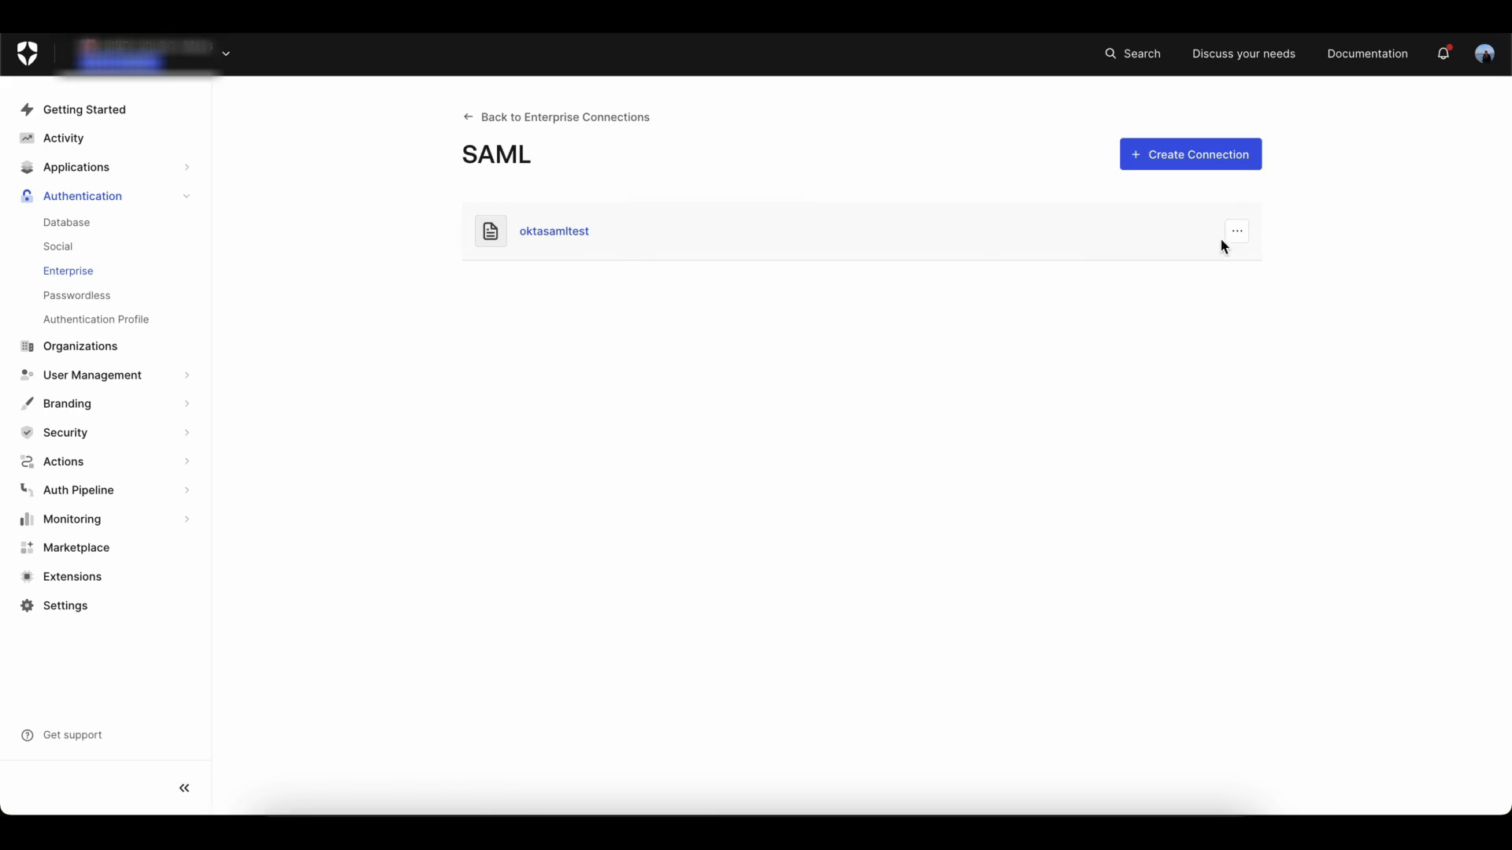
click(1236, 231)
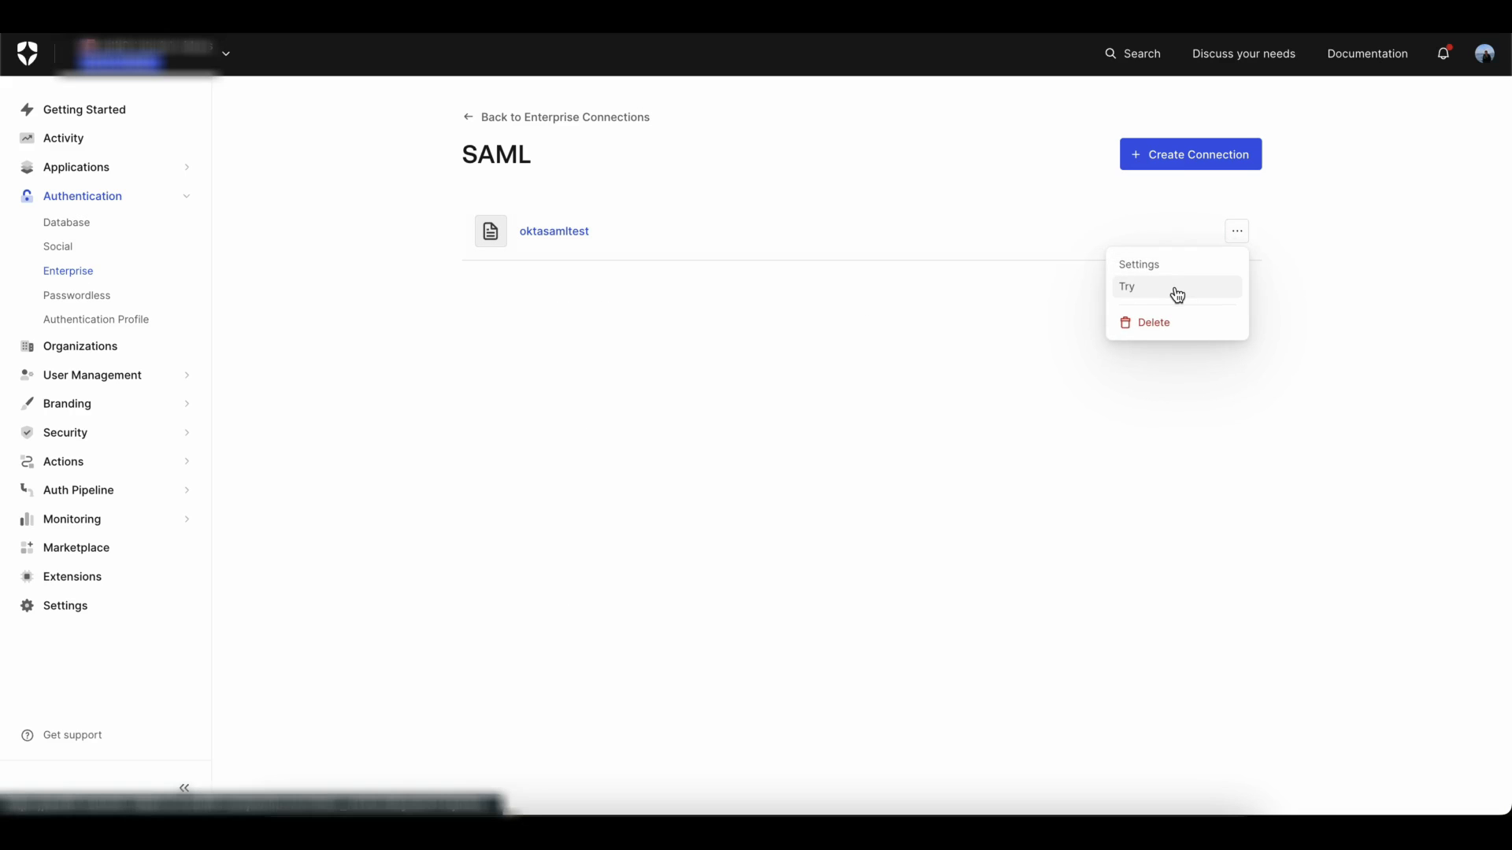